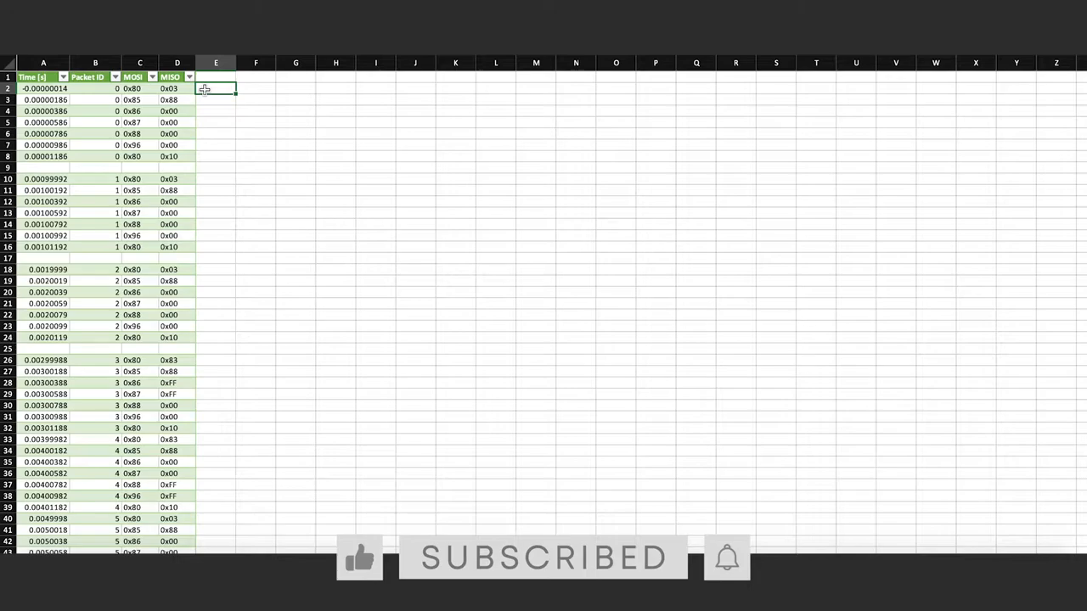
mouse_move(360, 228)
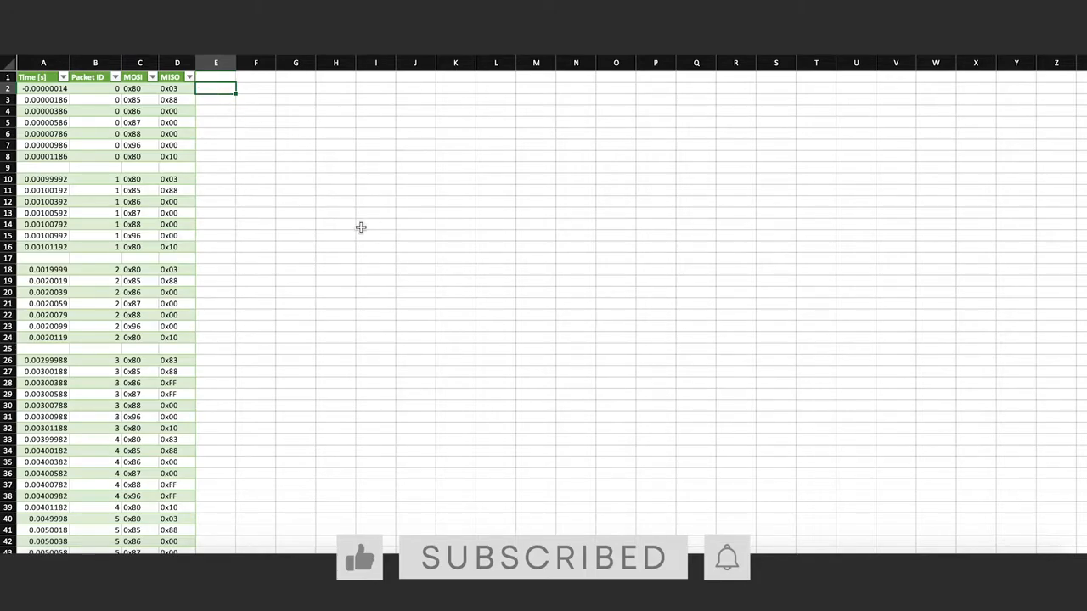
- Switch to the Moving Formatted sheet showing decoded bytes, dX/dY and X/Y columns
left_click(375, 224)
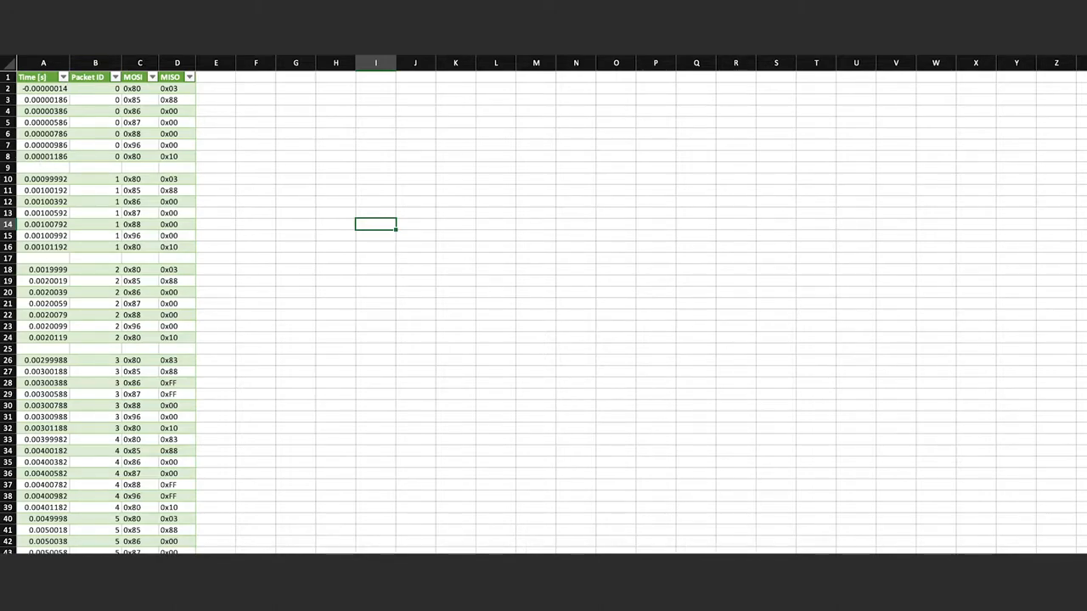
mouse_move(255, 327)
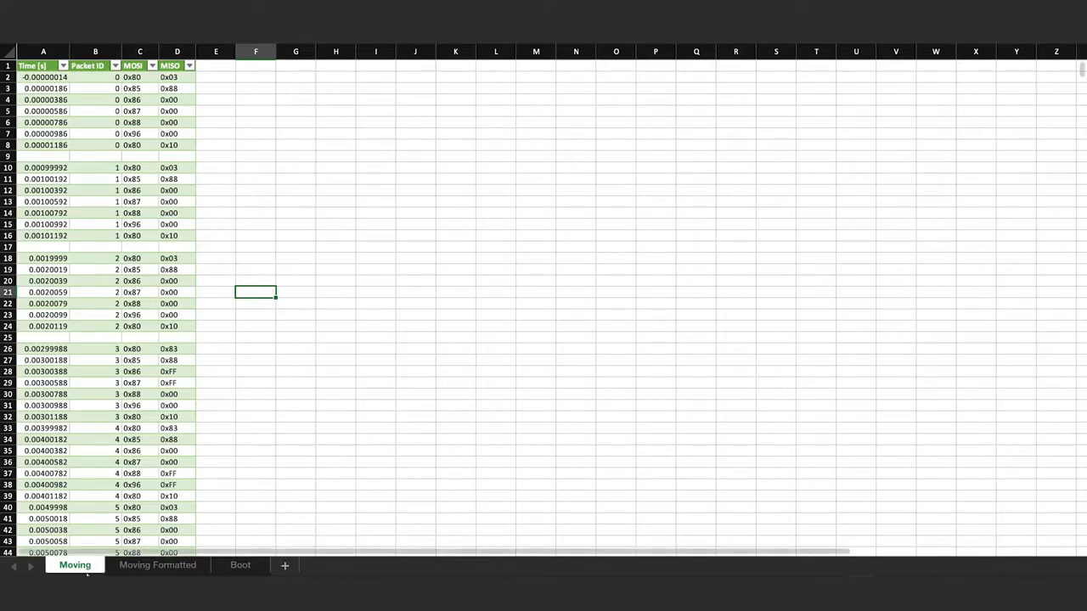
mouse_move(139, 123)
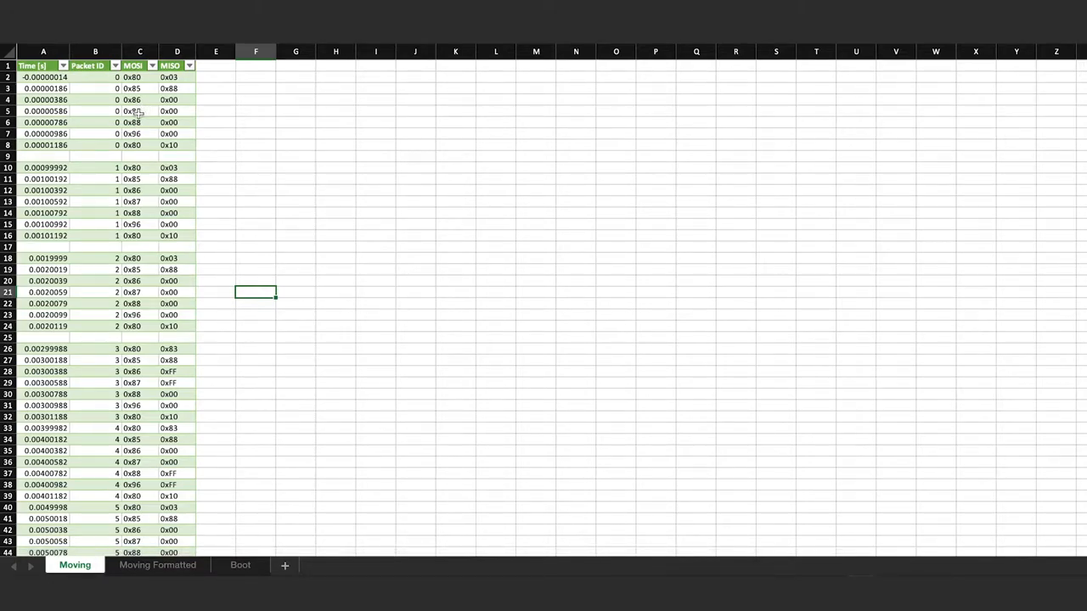
mouse_move(231, 121)
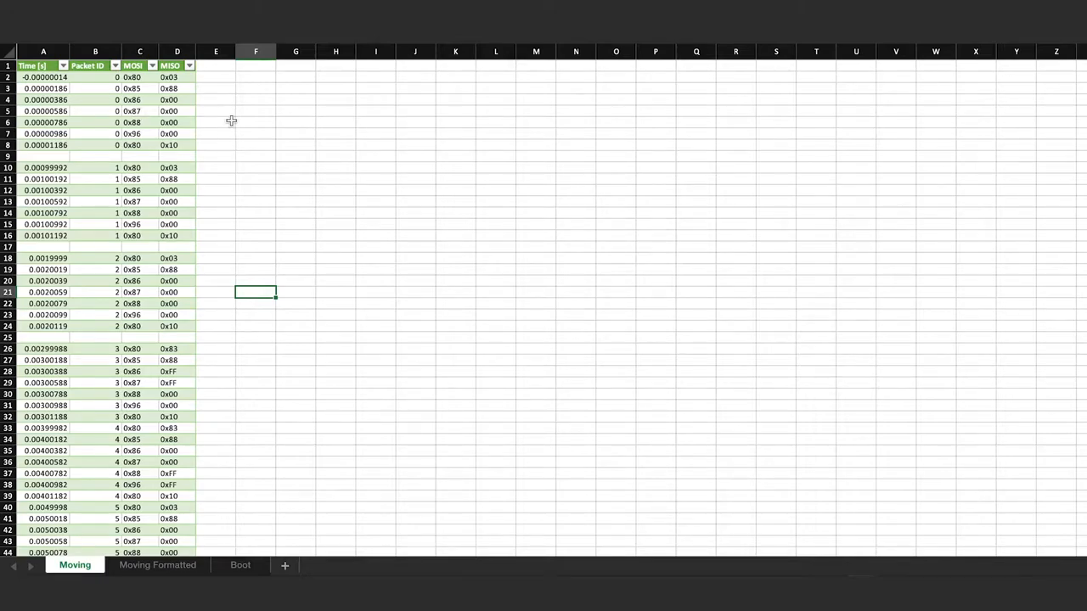
mouse_move(238, 380)
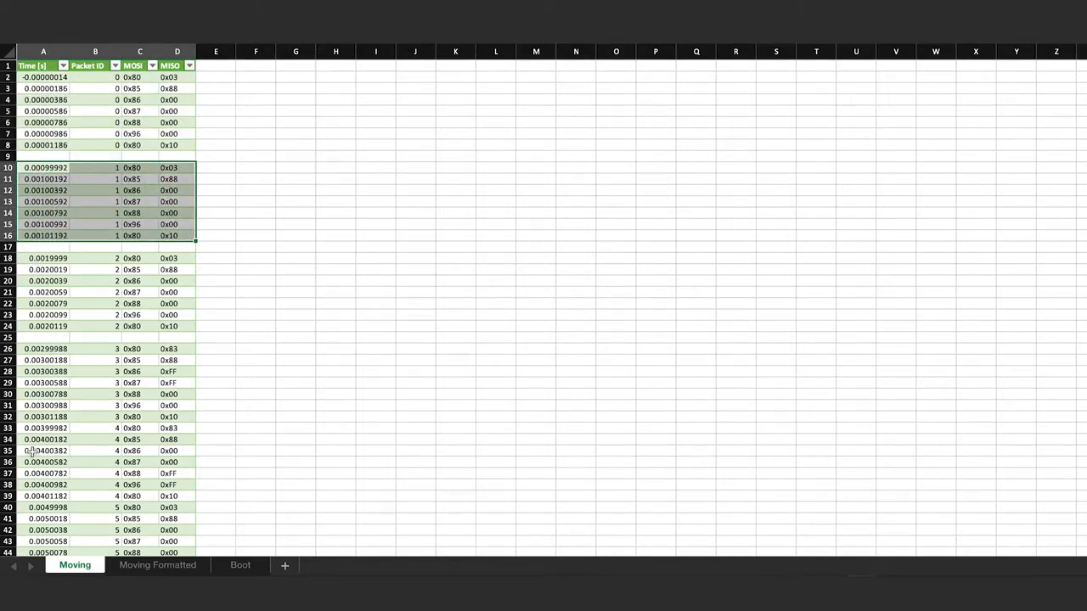
left_click(156, 563)
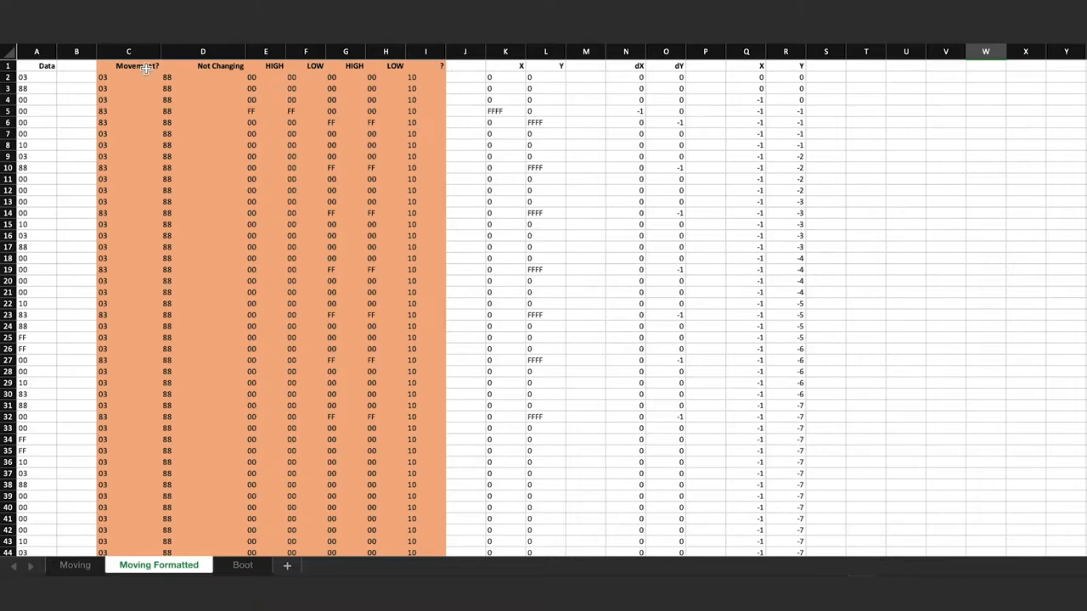
left_click(129, 51)
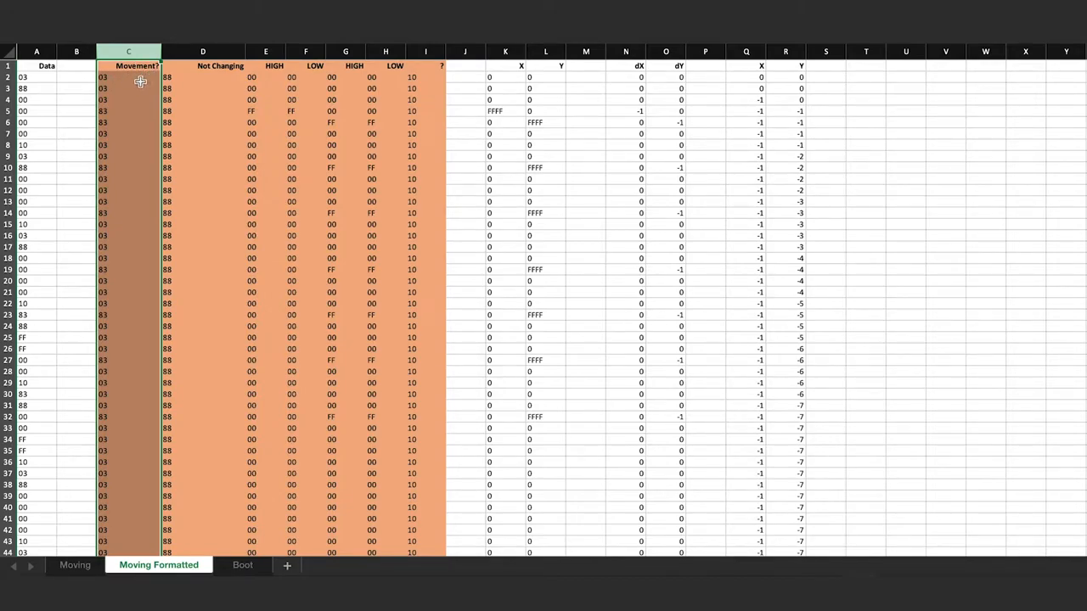
left_click(129, 79)
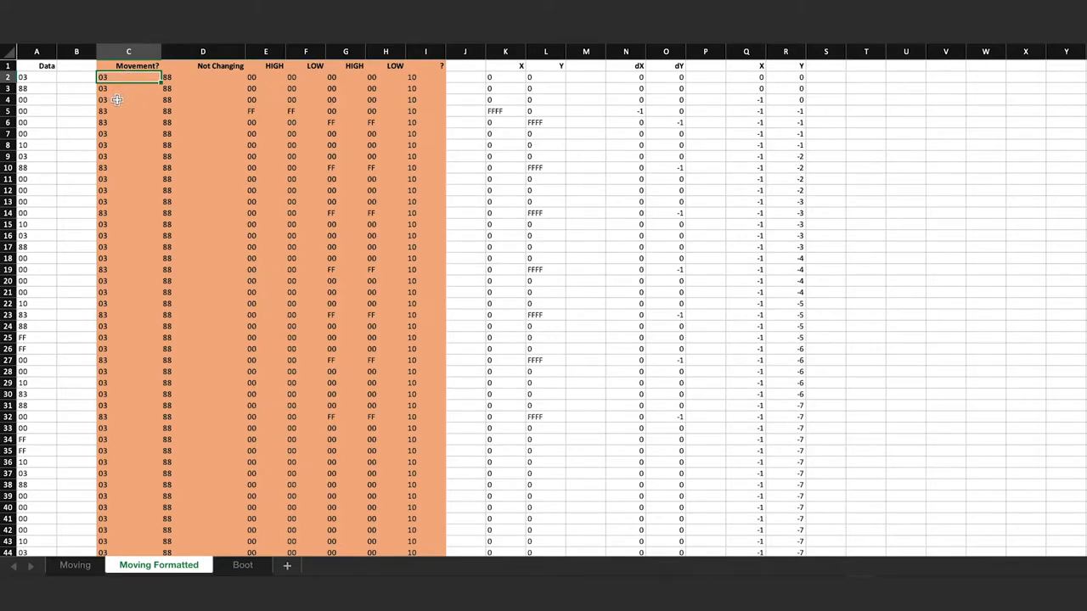
left_click(129, 112)
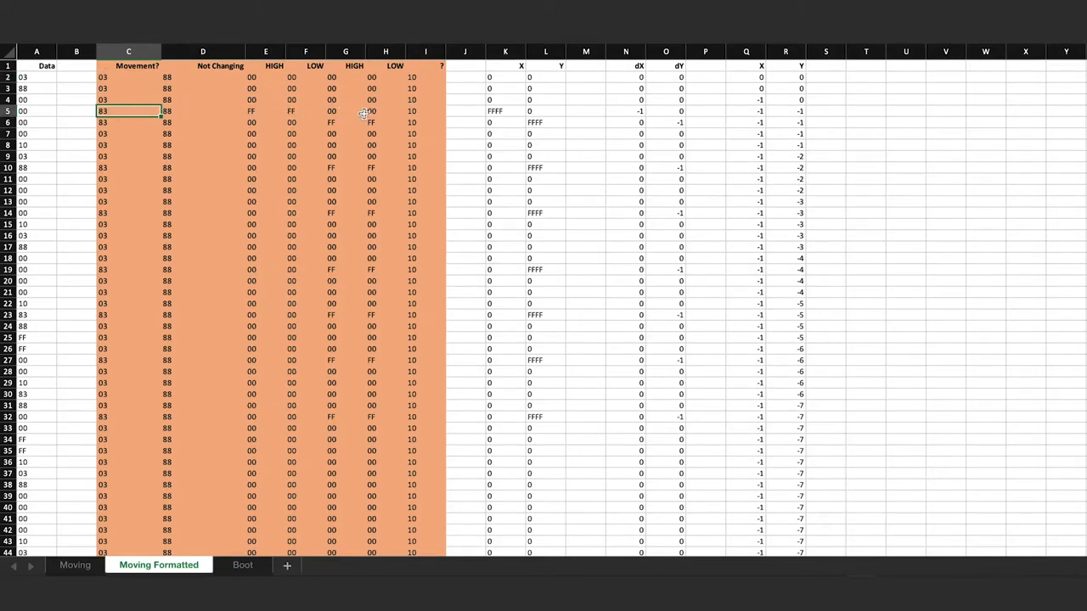
mouse_move(282, 112)
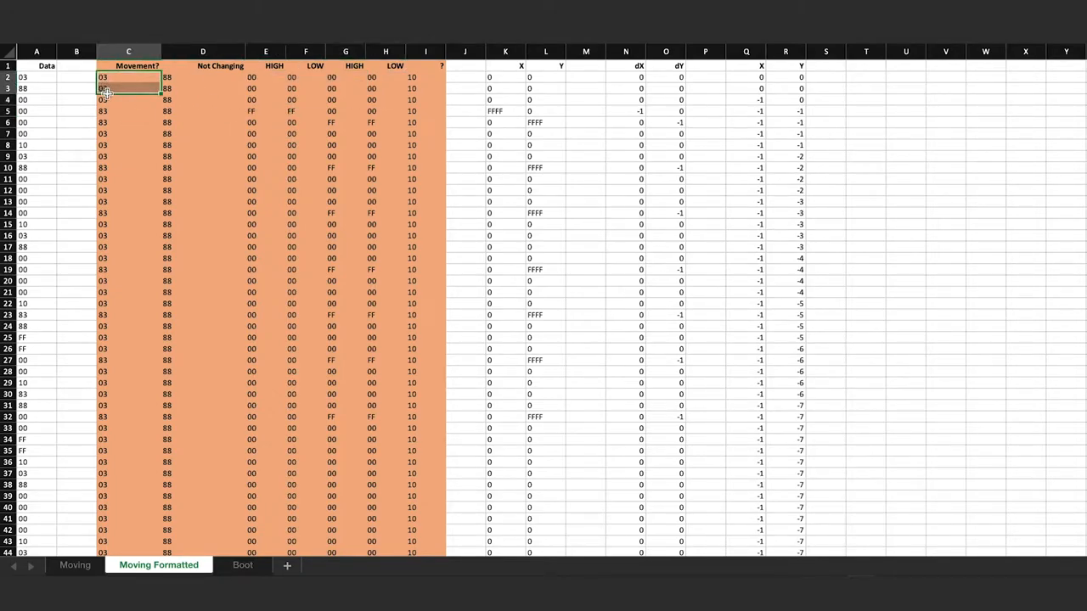
left_click(285, 111)
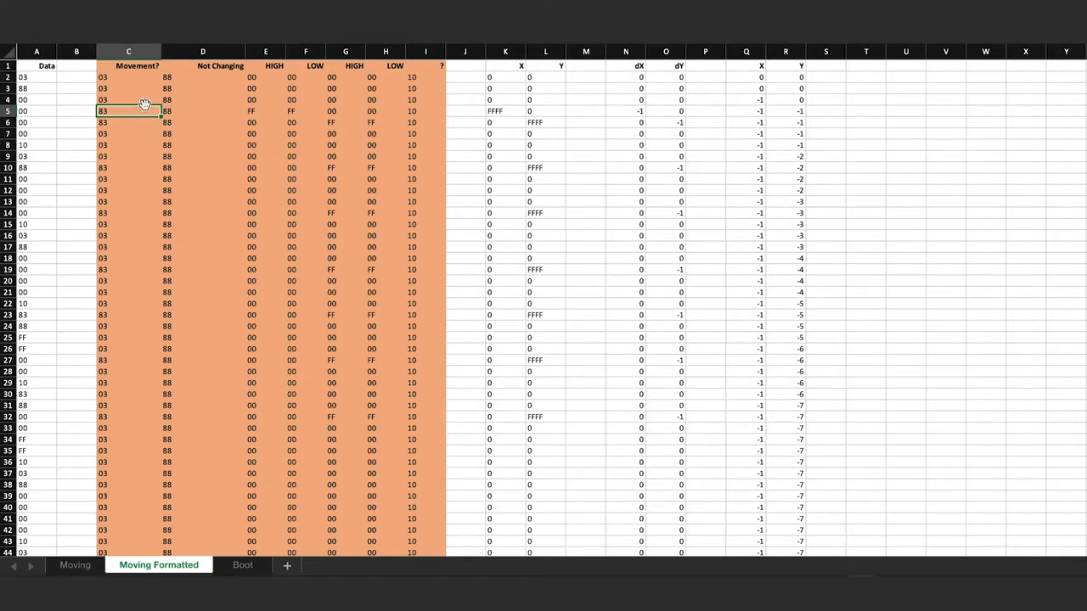
left_click(202, 51)
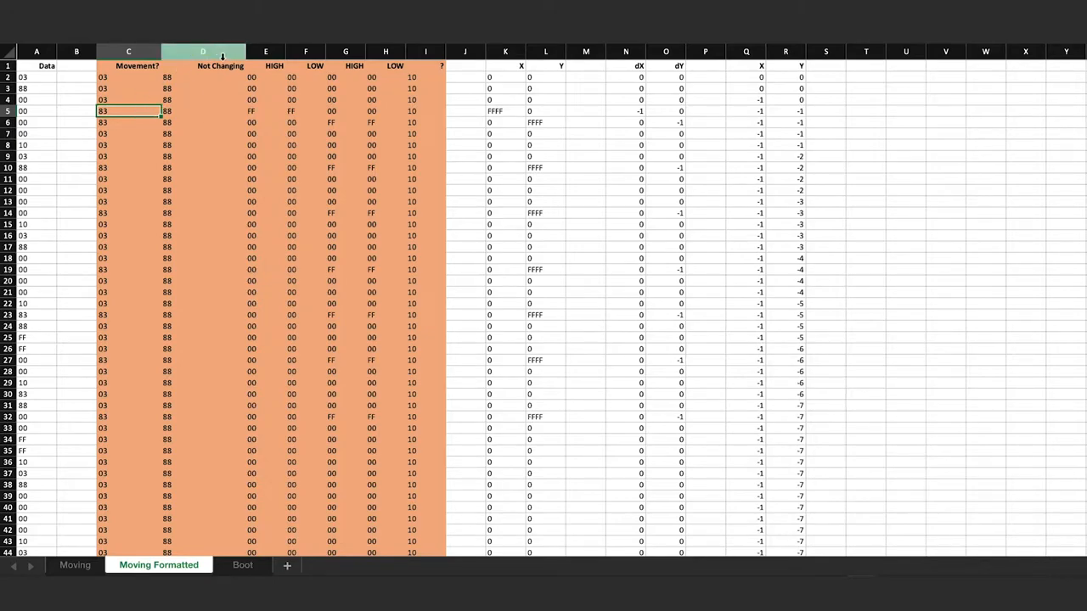
left_click(204, 51)
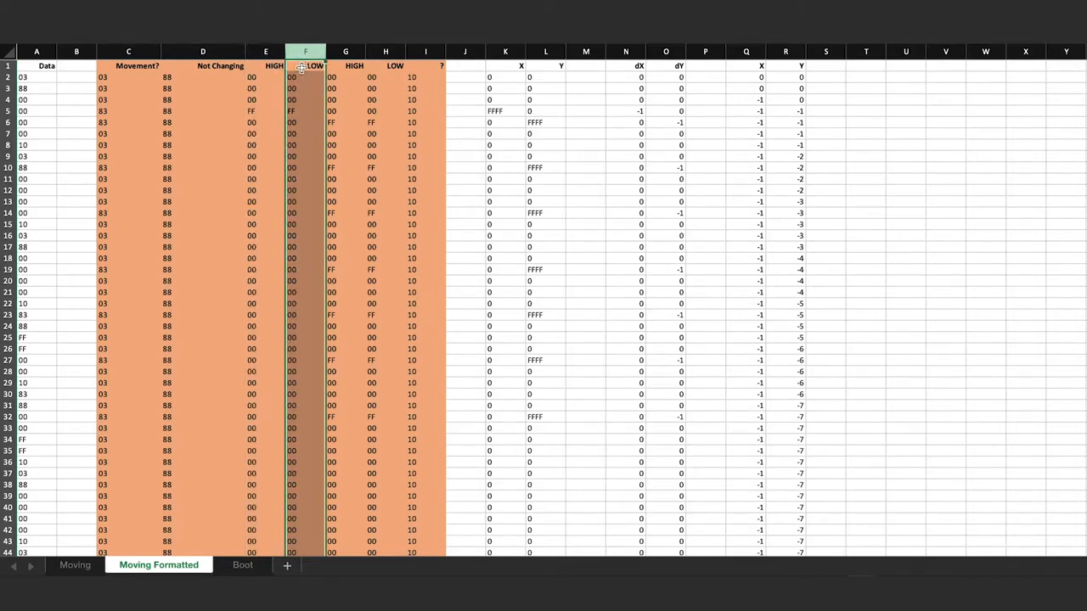
left_click(346, 51)
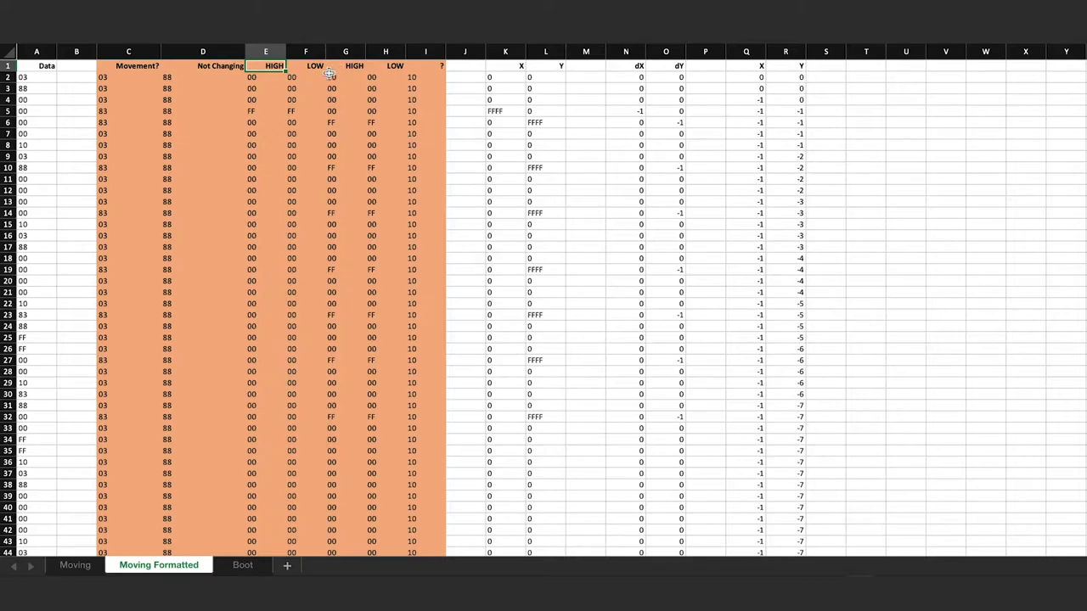
mouse_move(432, 61)
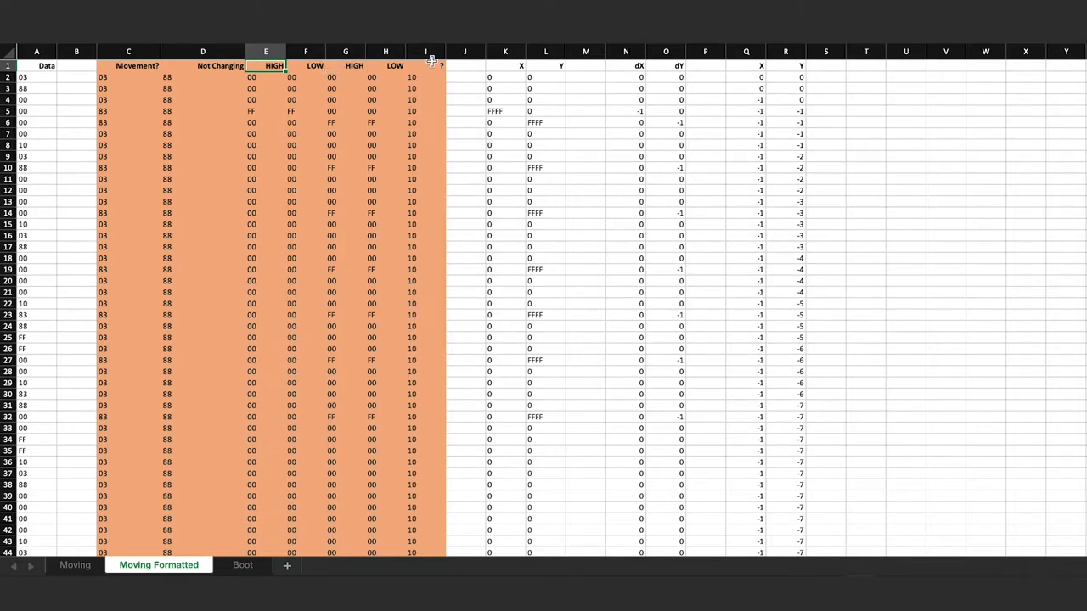
left_click(384, 51)
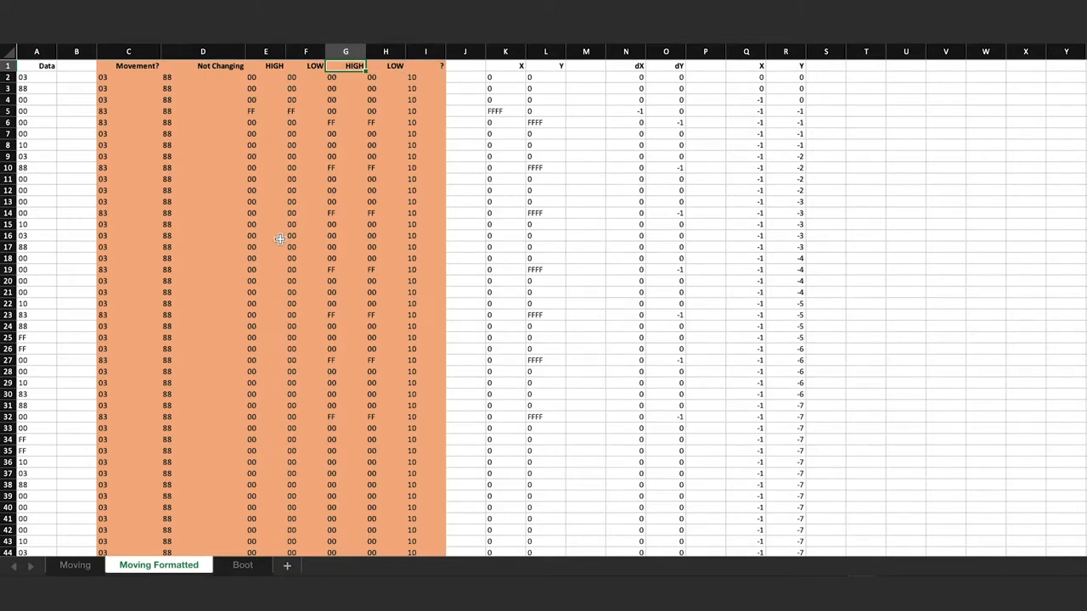
mouse_move(386, 128)
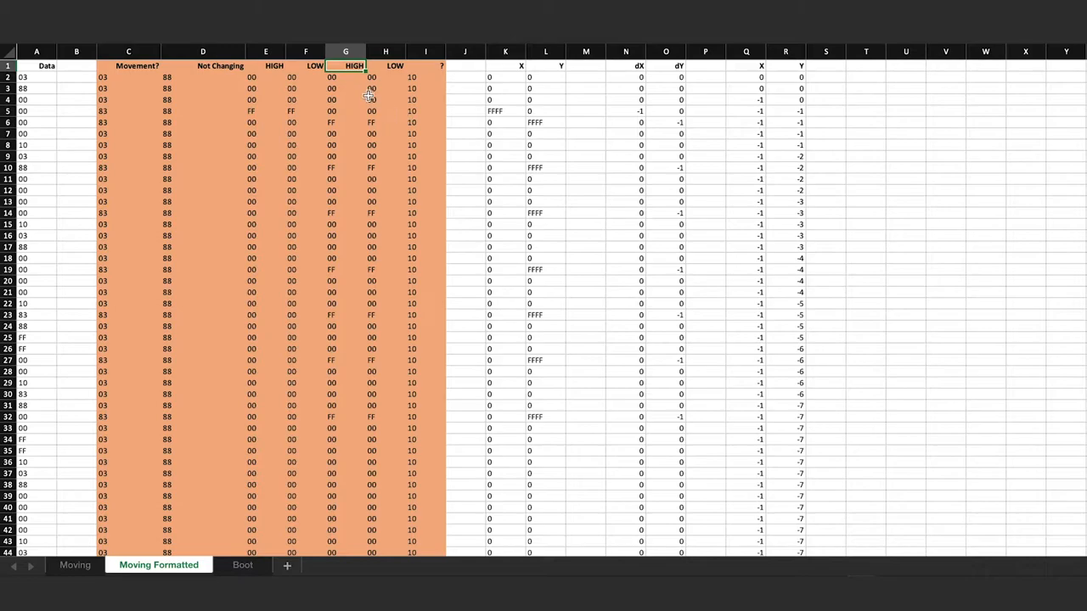
left_click(506, 51)
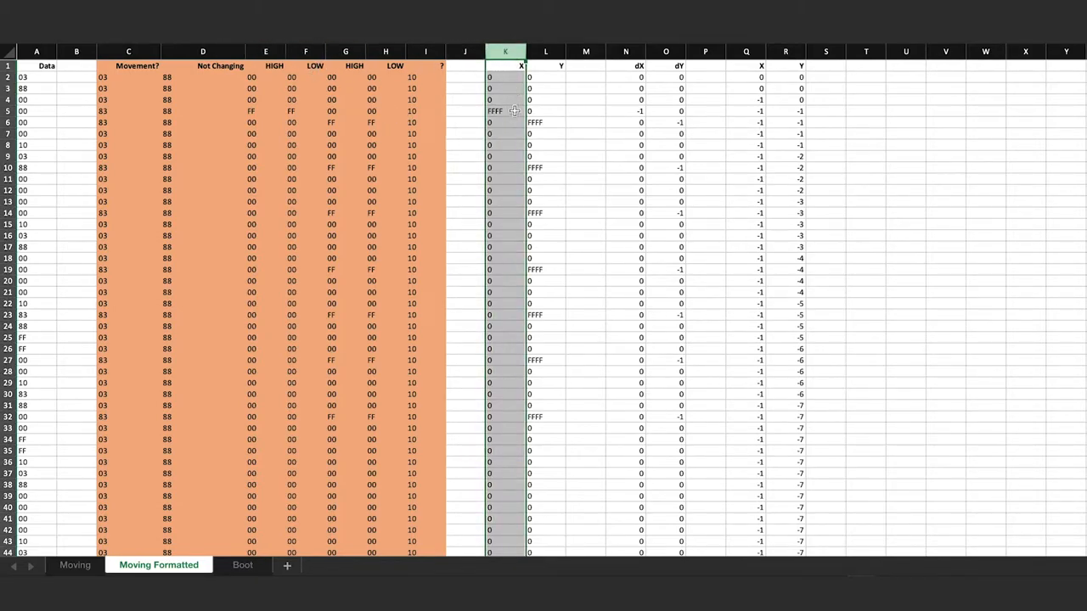
left_click(546, 51)
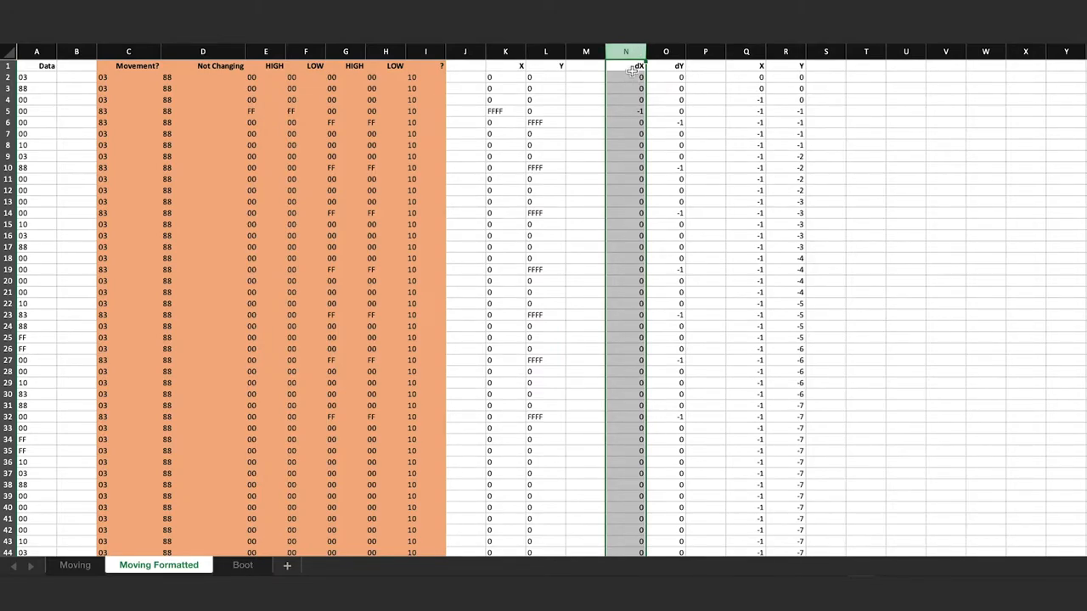
left_click(665, 51)
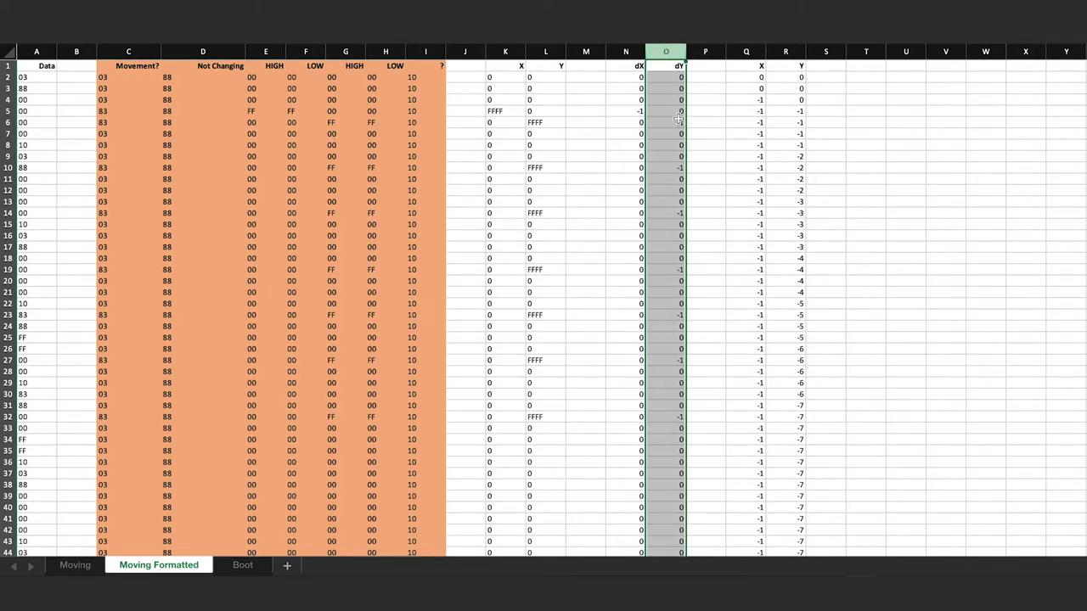
left_click(625, 64)
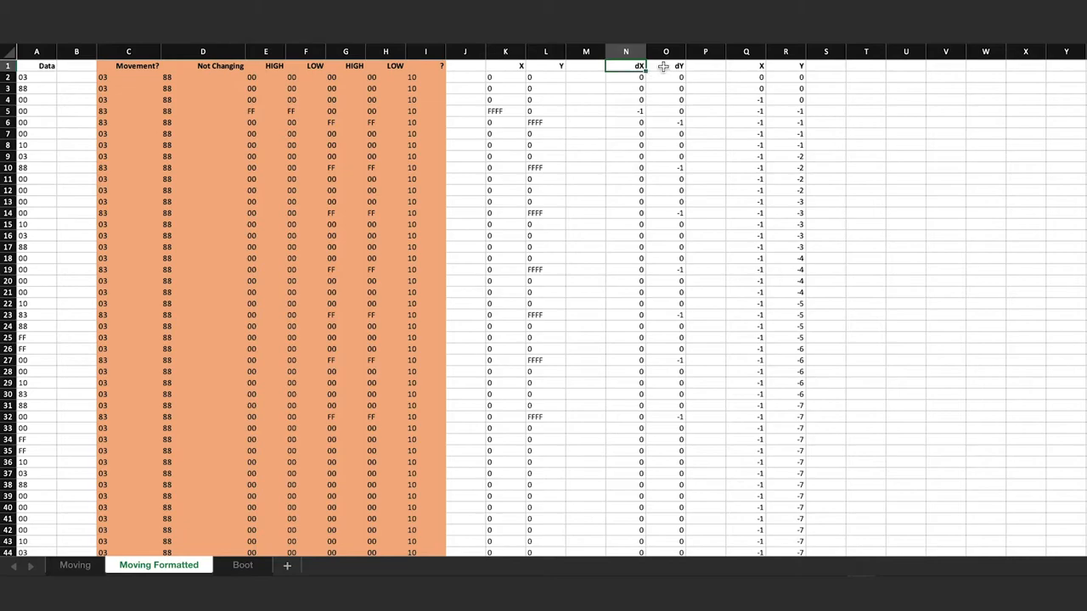
left_click(666, 65)
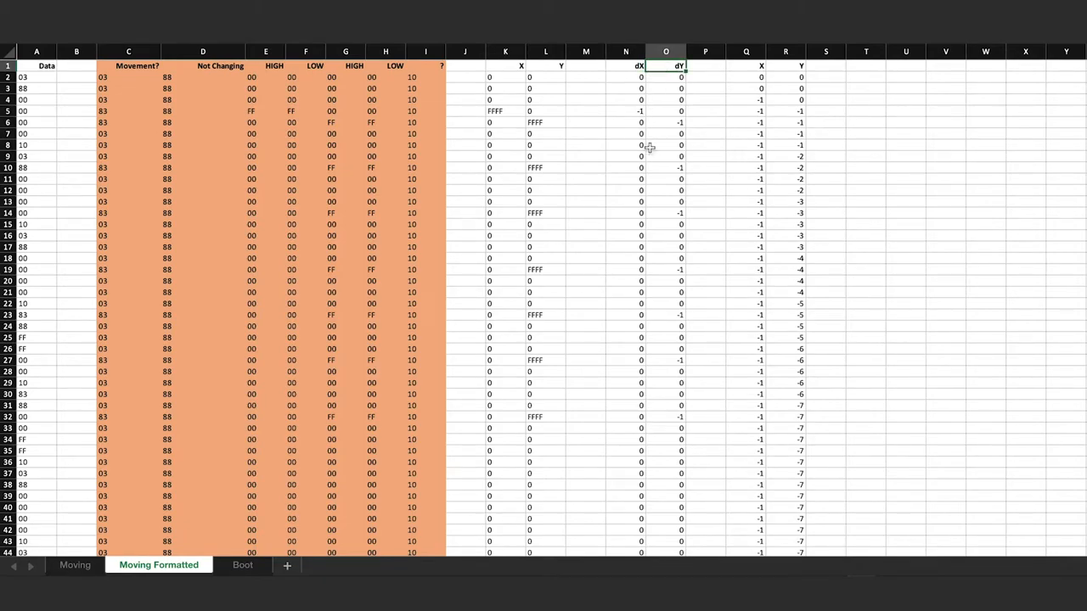
mouse_move(661, 141)
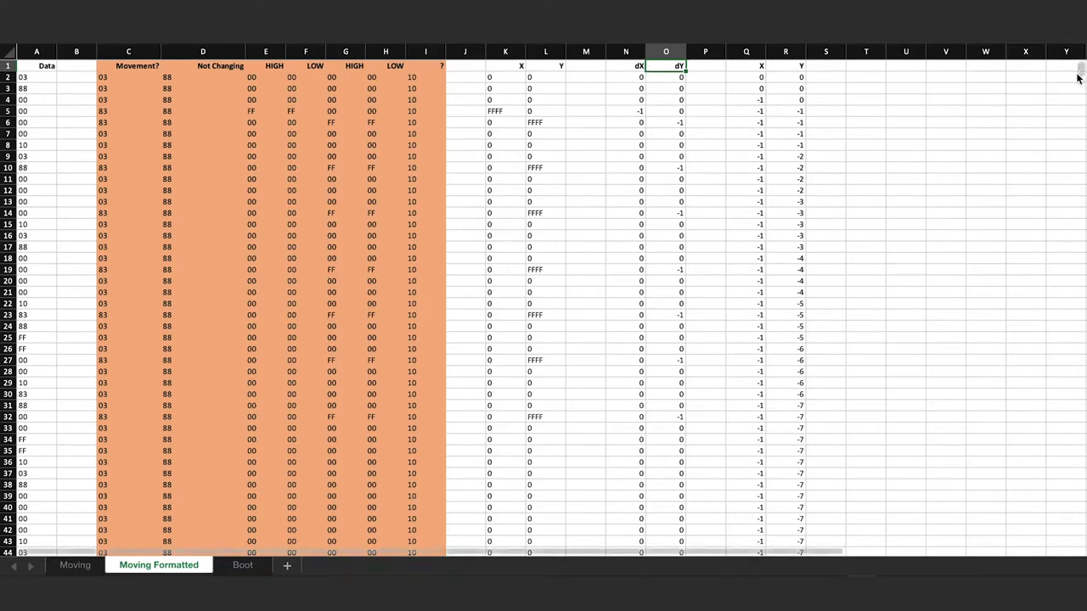
scroll("down", 3)
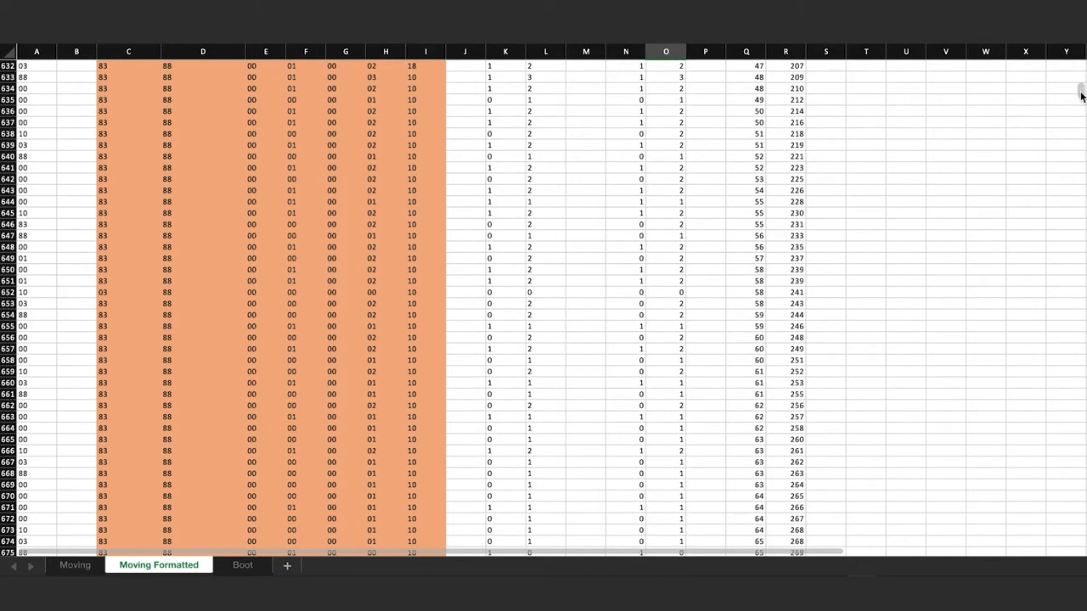
scroll("down", 3)
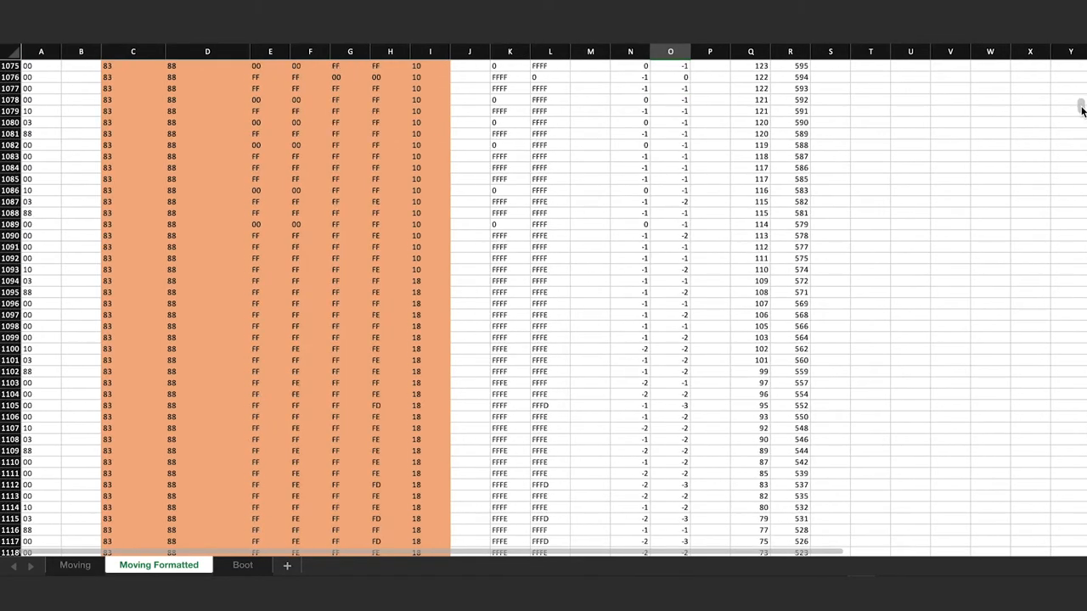
scroll("down", 3)
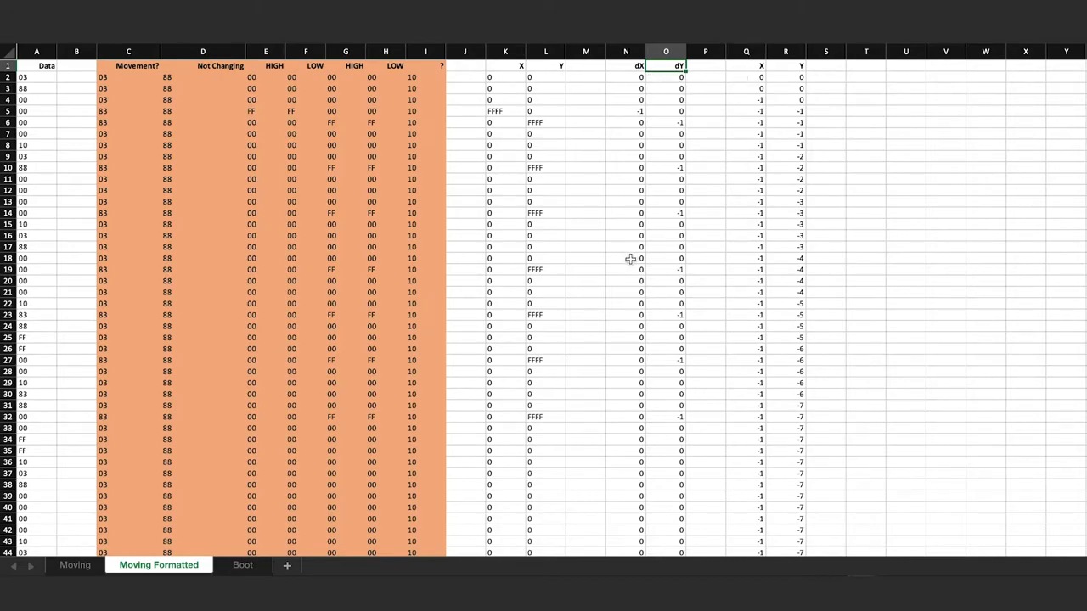
left_click(746, 51)
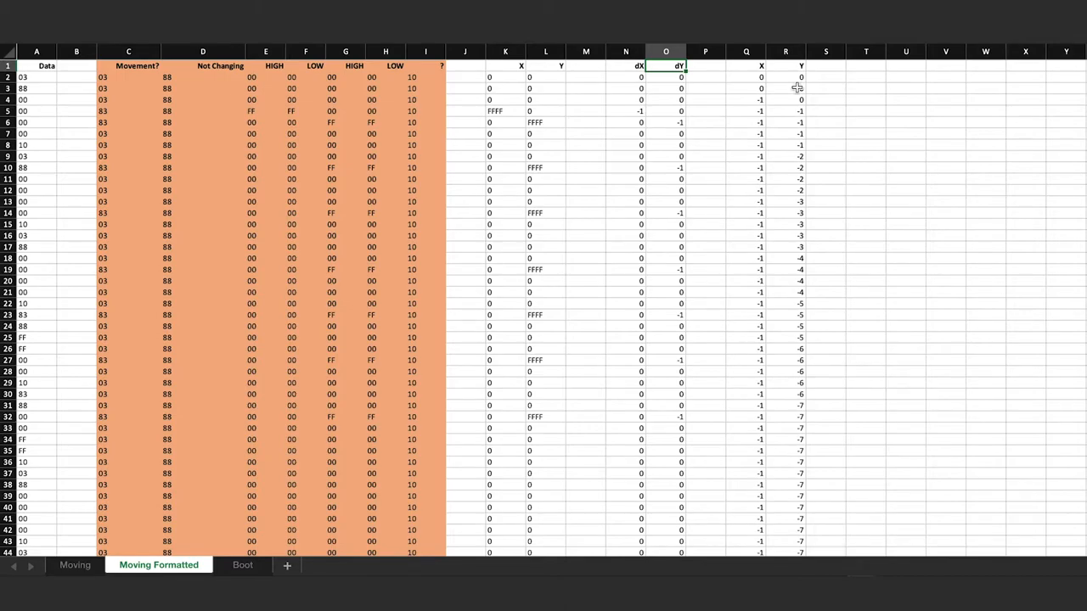
scroll("down", 3)
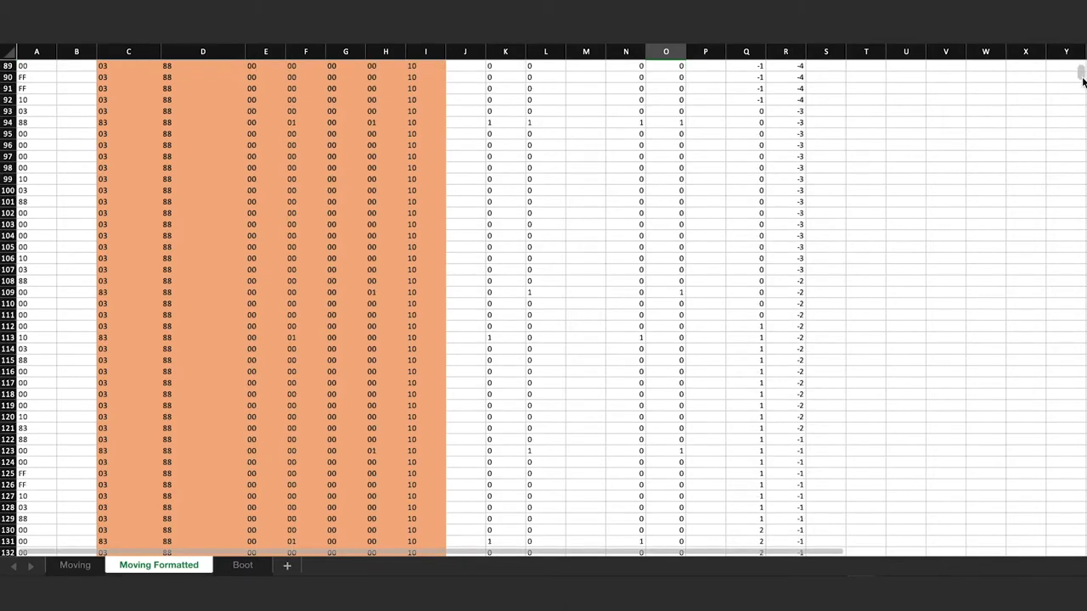
scroll("down", 3)
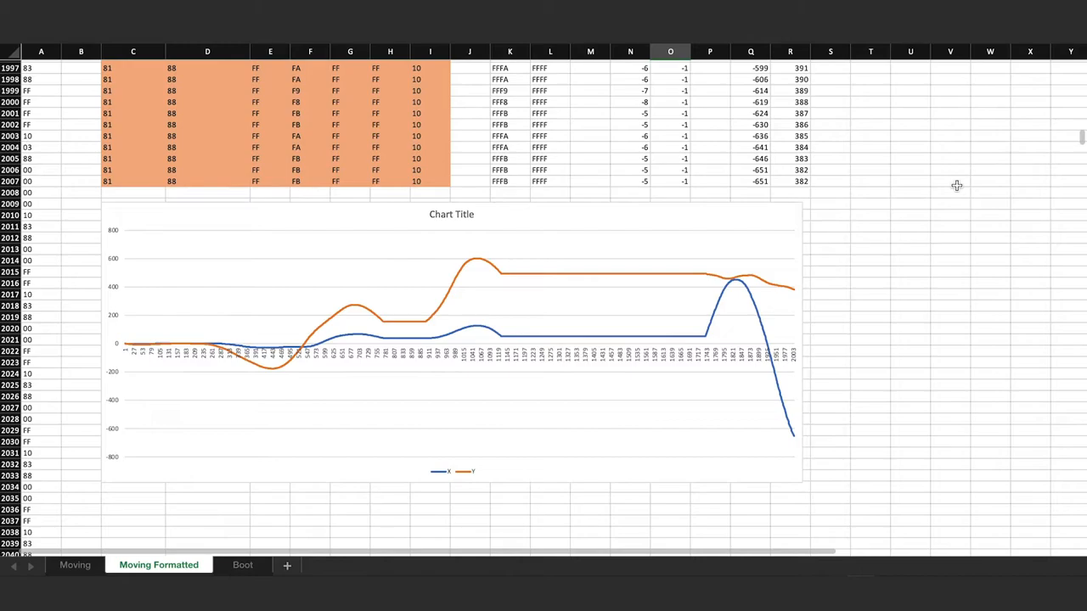
mouse_move(603, 407)
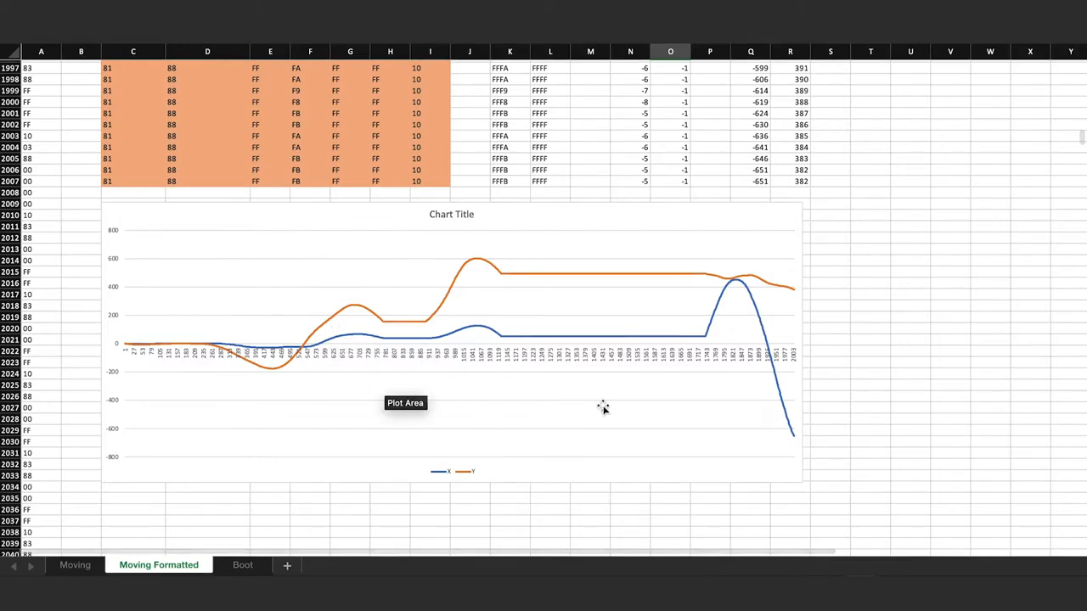
mouse_move(832, 397)
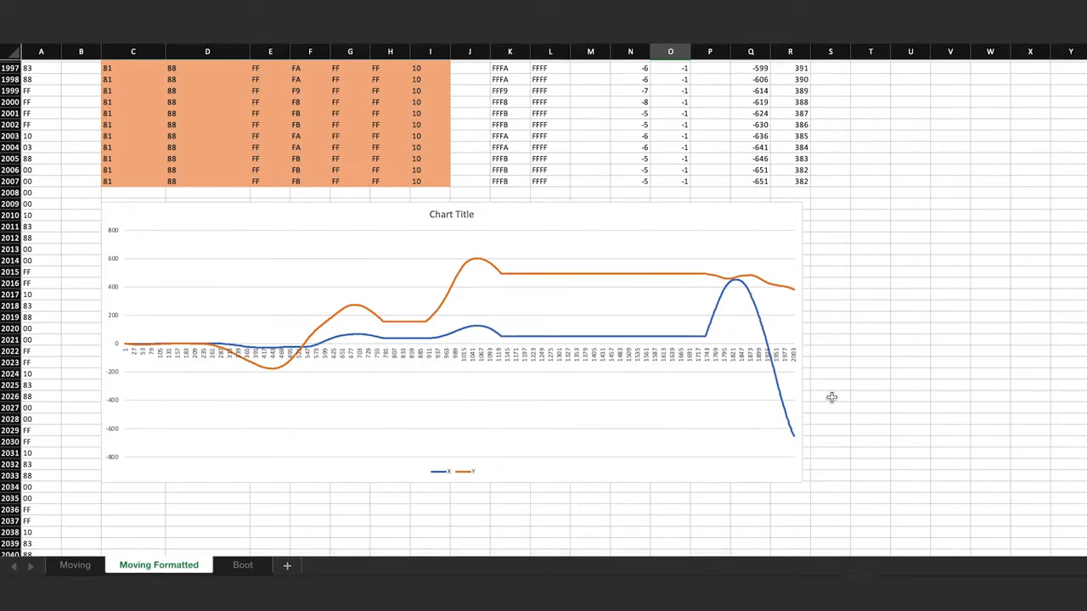
mouse_move(441, 479)
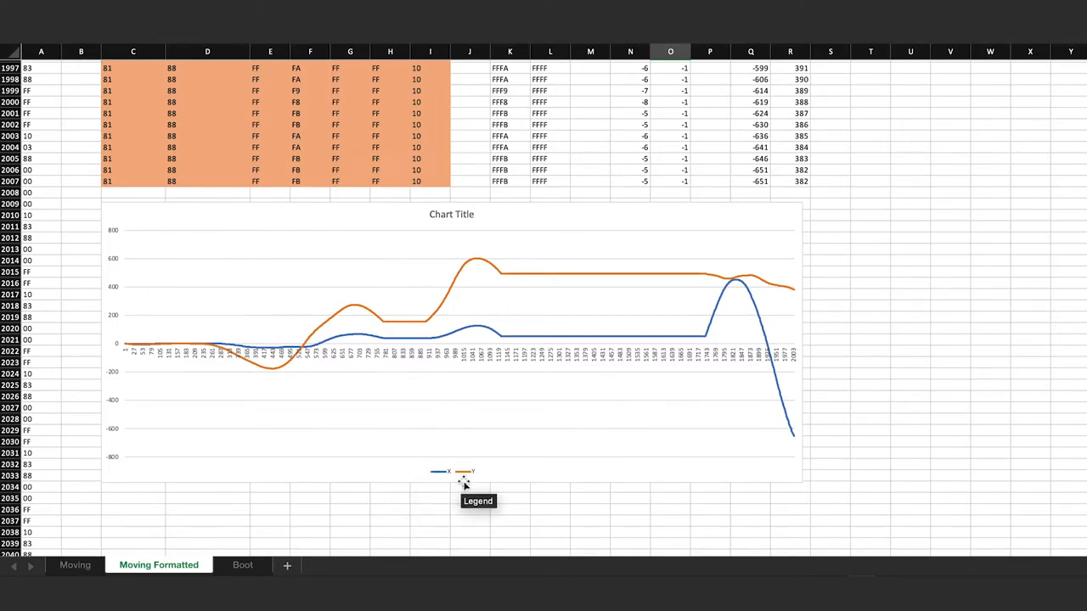
mouse_move(330, 319)
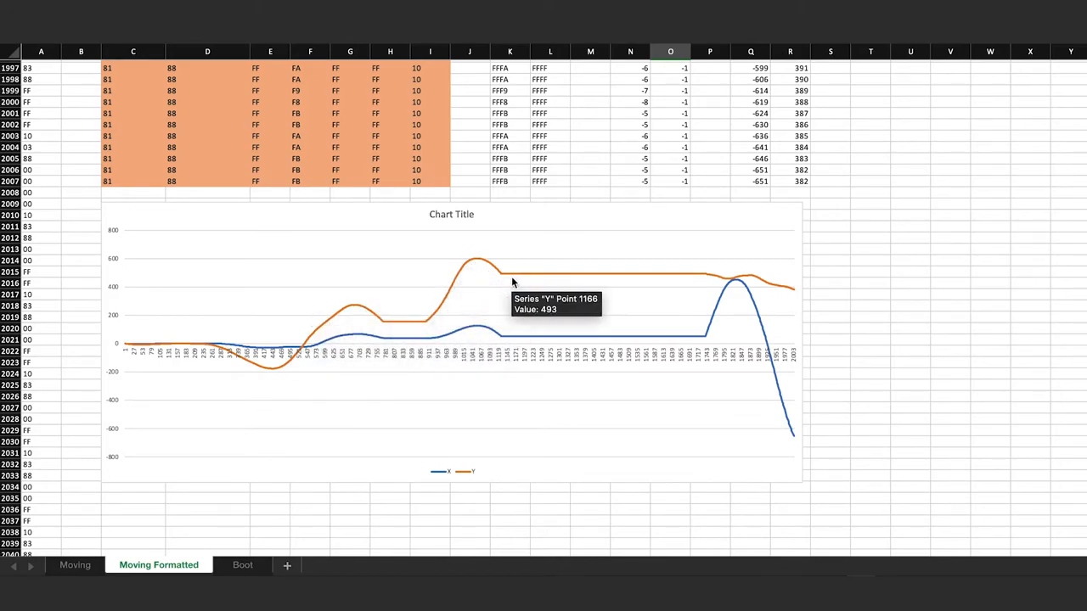
mouse_move(381, 253)
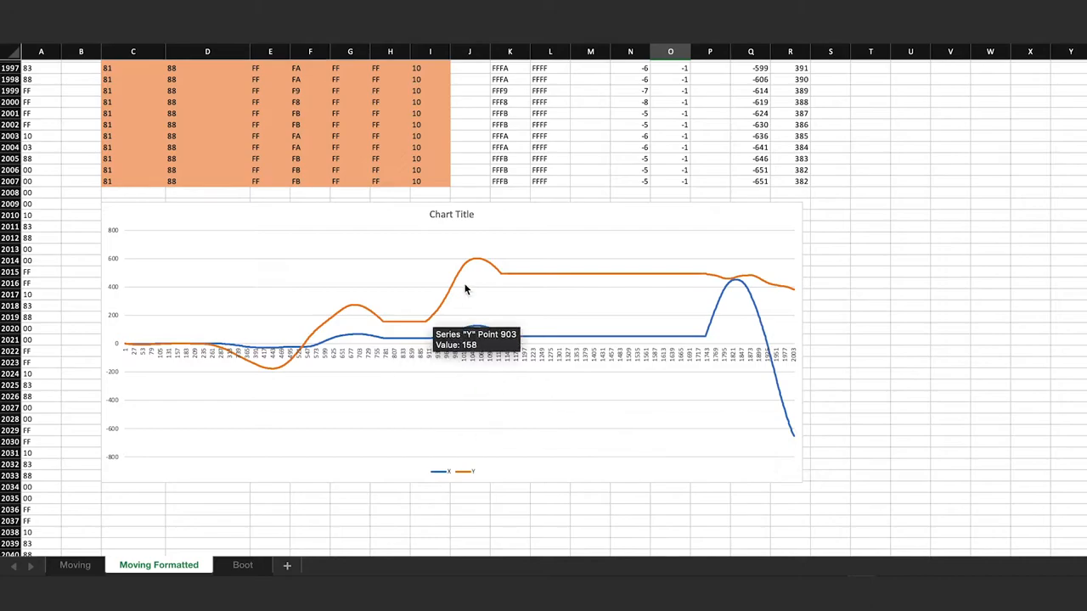
mouse_move(741, 422)
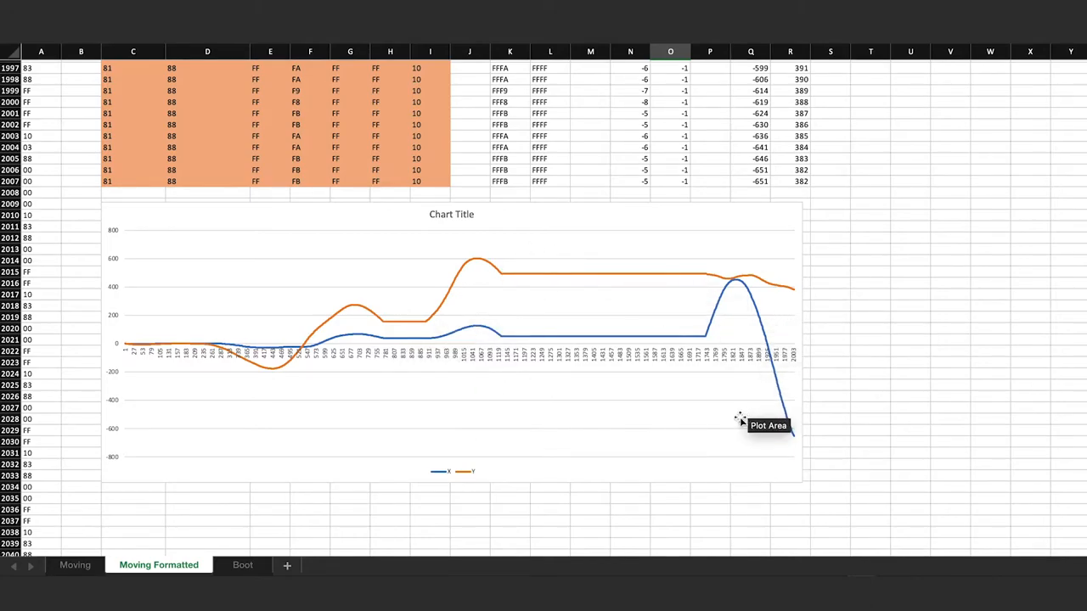
mouse_move(638, 427)
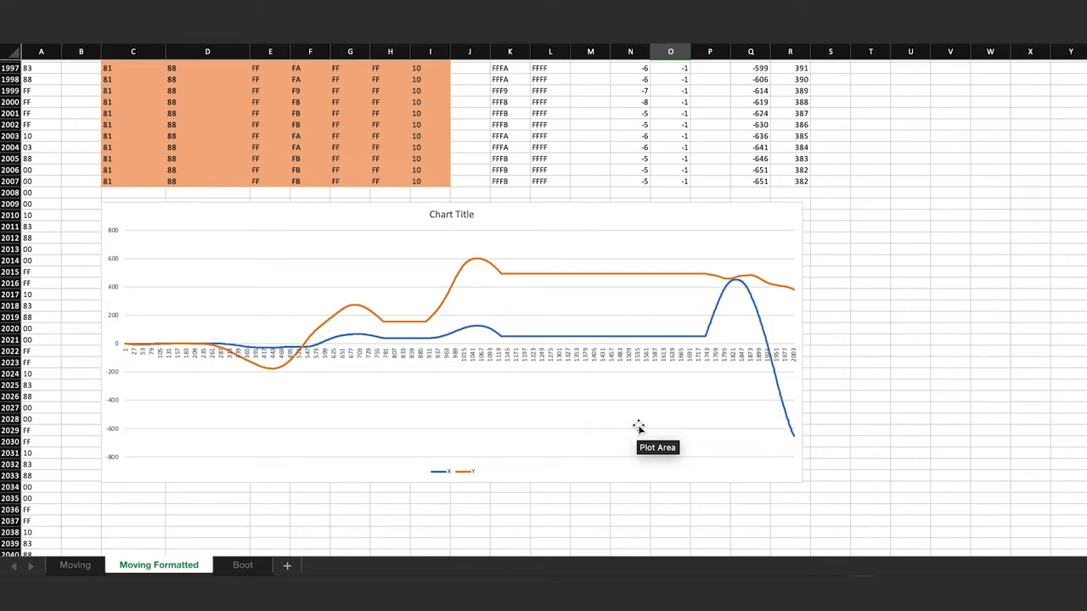
- Switch to the Boot sheet with the Time, Packet ID, MOSI and MISO log
scroll("down", 3)
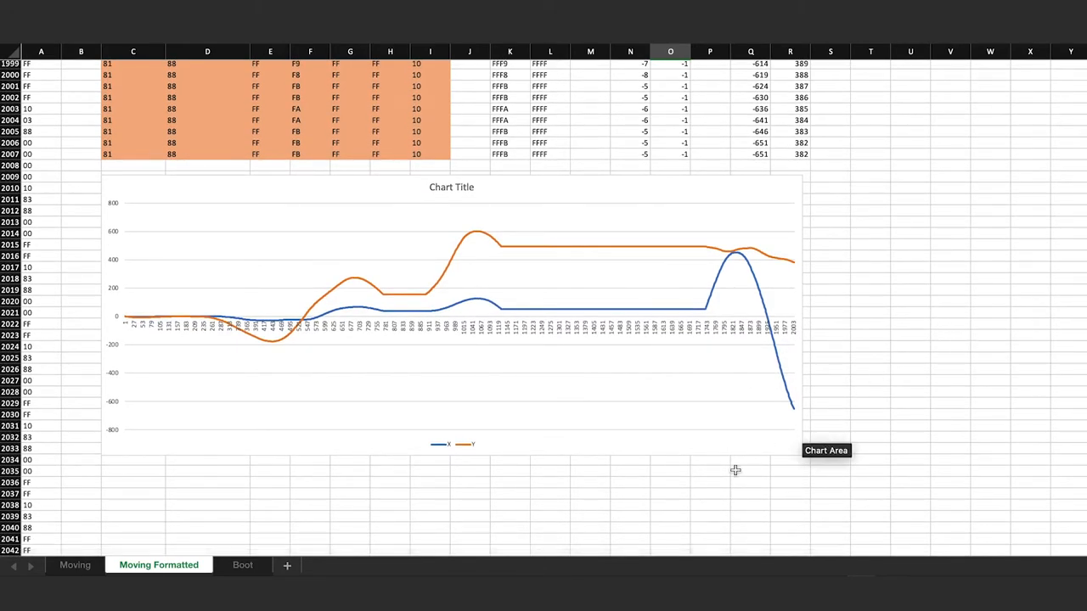
left_click(242, 564)
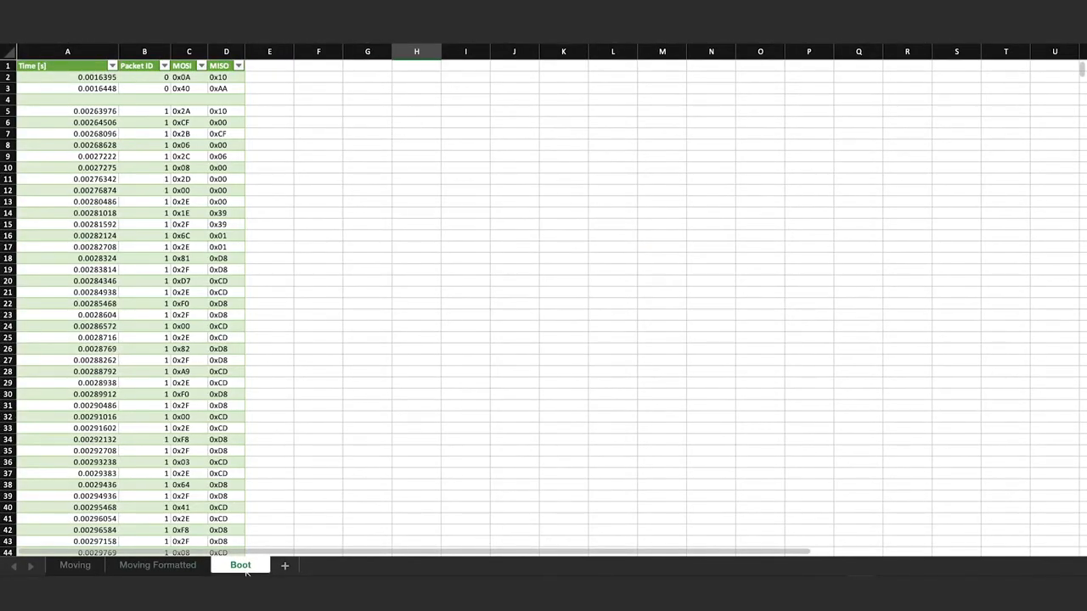
mouse_move(469, 372)
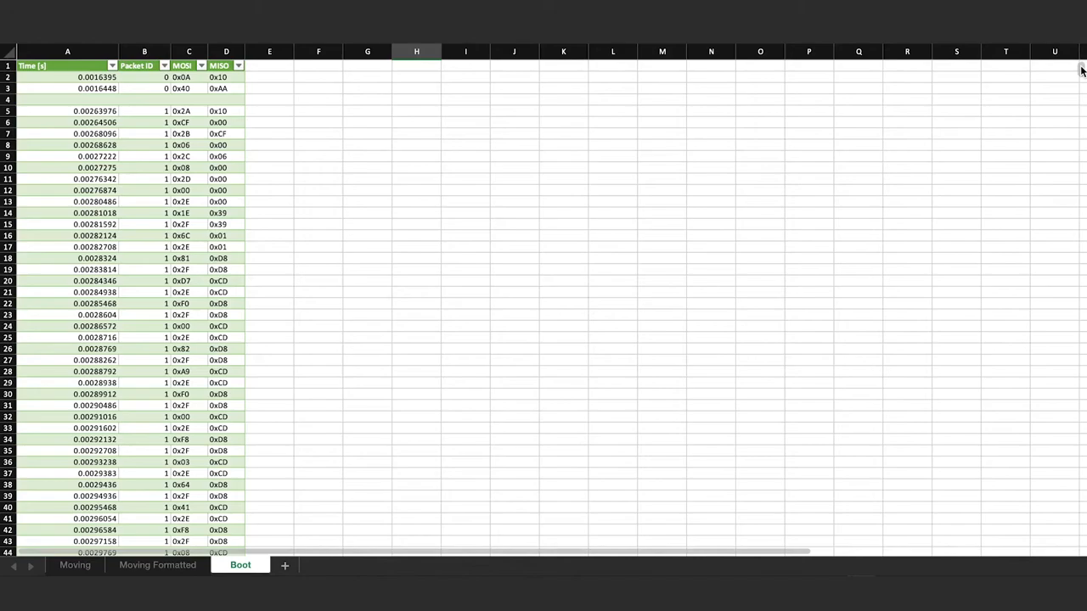
- Scroll far down through the Boot packet log to review its entries
scroll("down", 3)
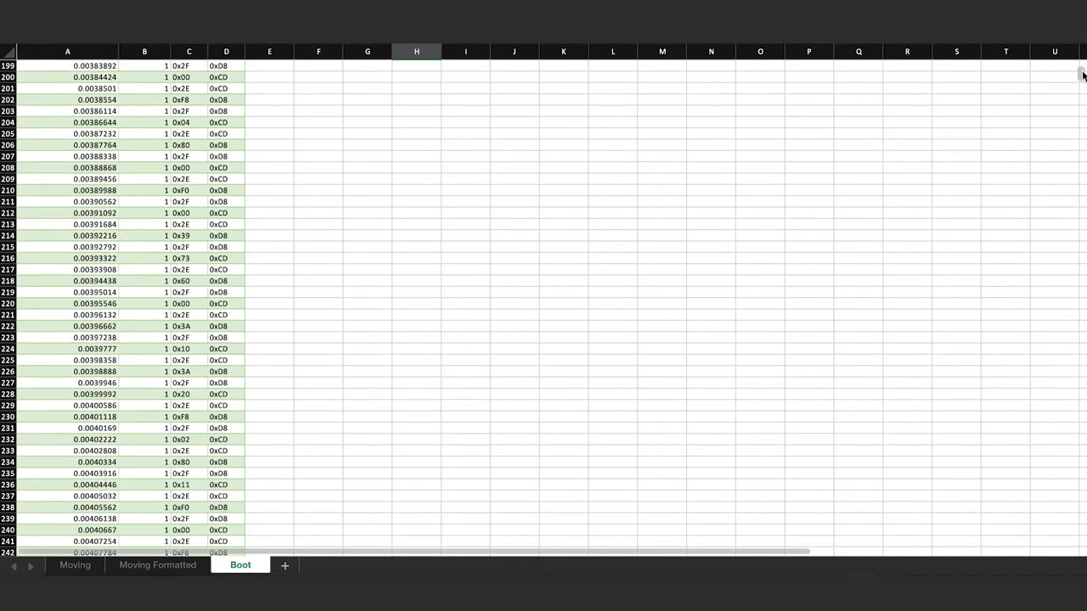
scroll("down", 3)
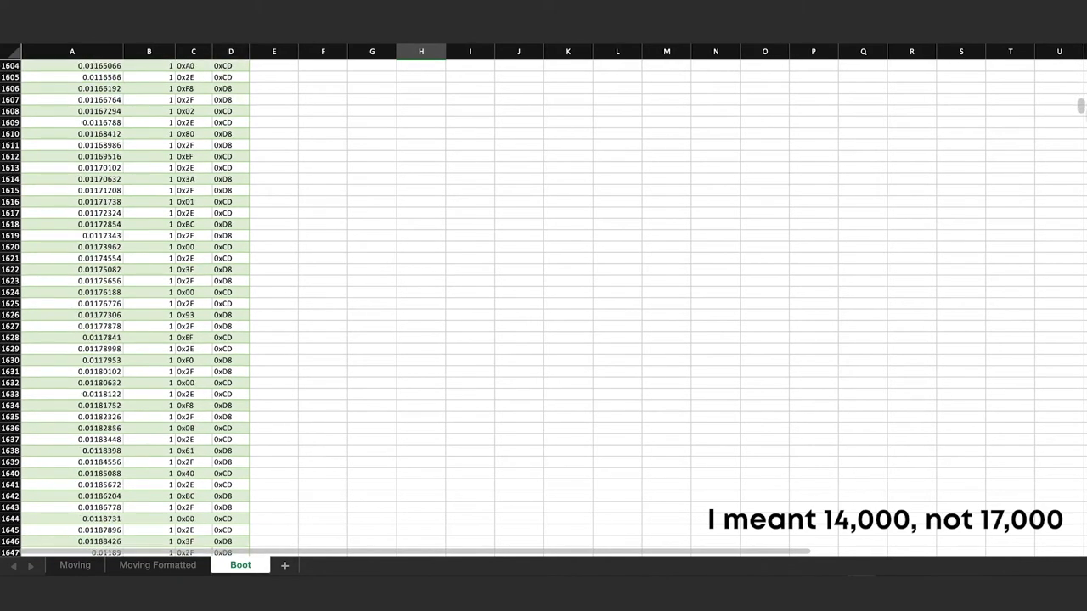
scroll("down", 3)
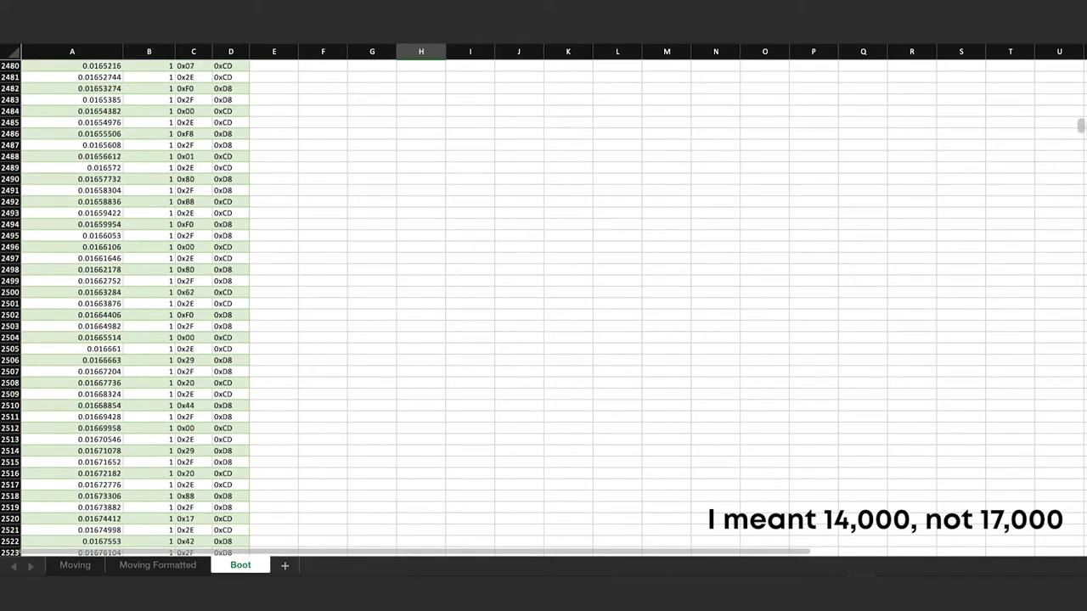
scroll("down", 3)
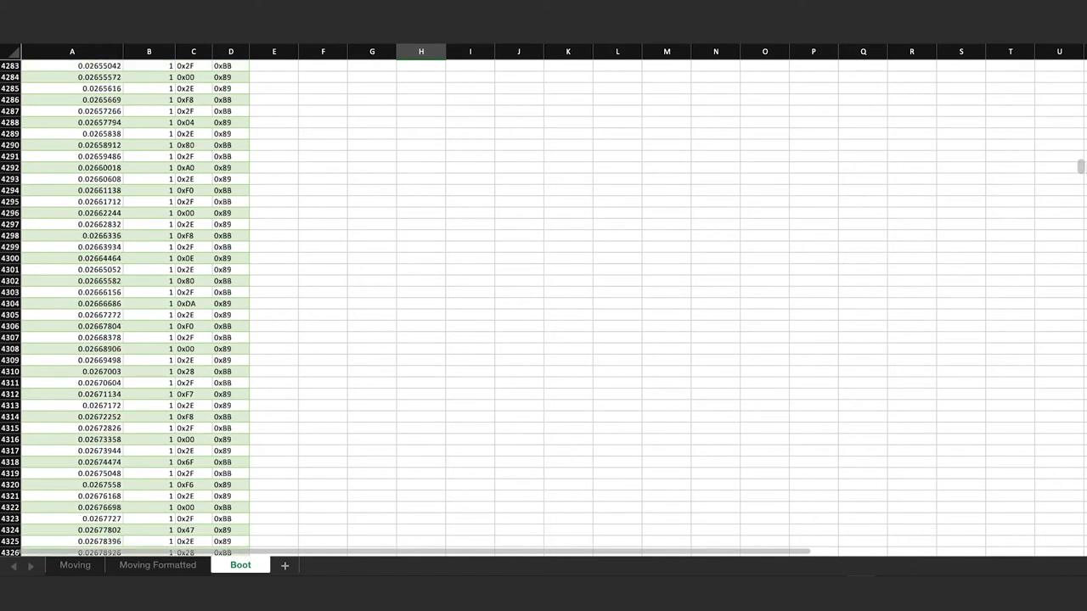
scroll("down", 3)
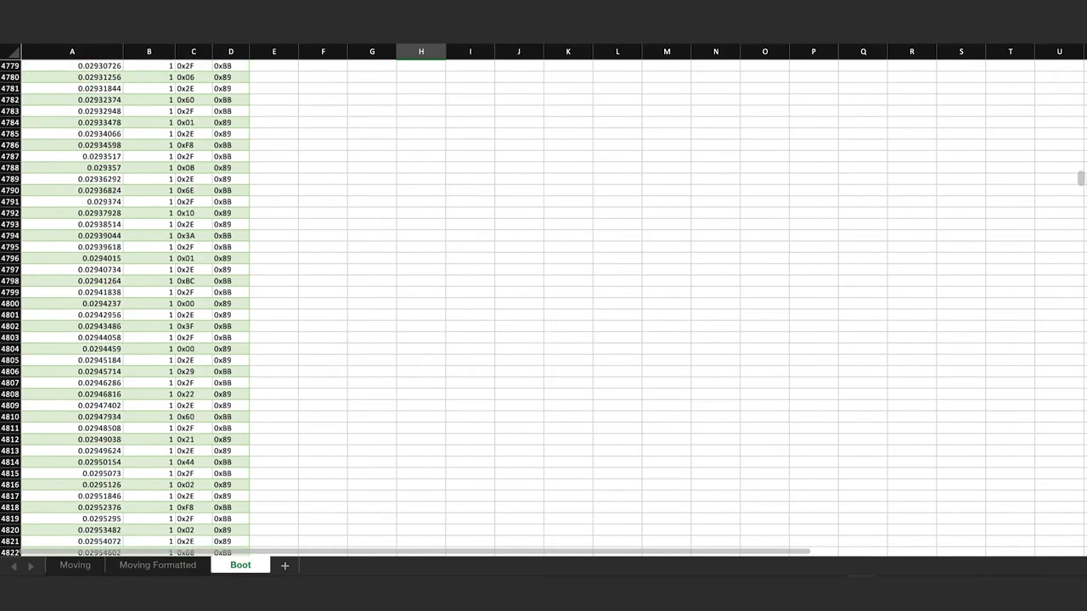
scroll("down", 3)
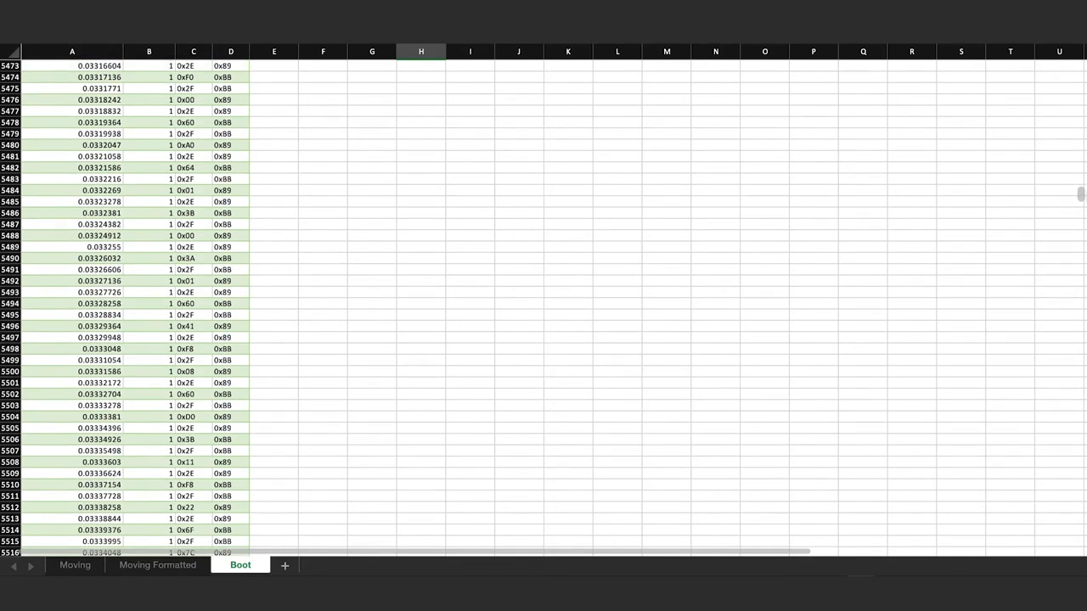
scroll("down", 3)
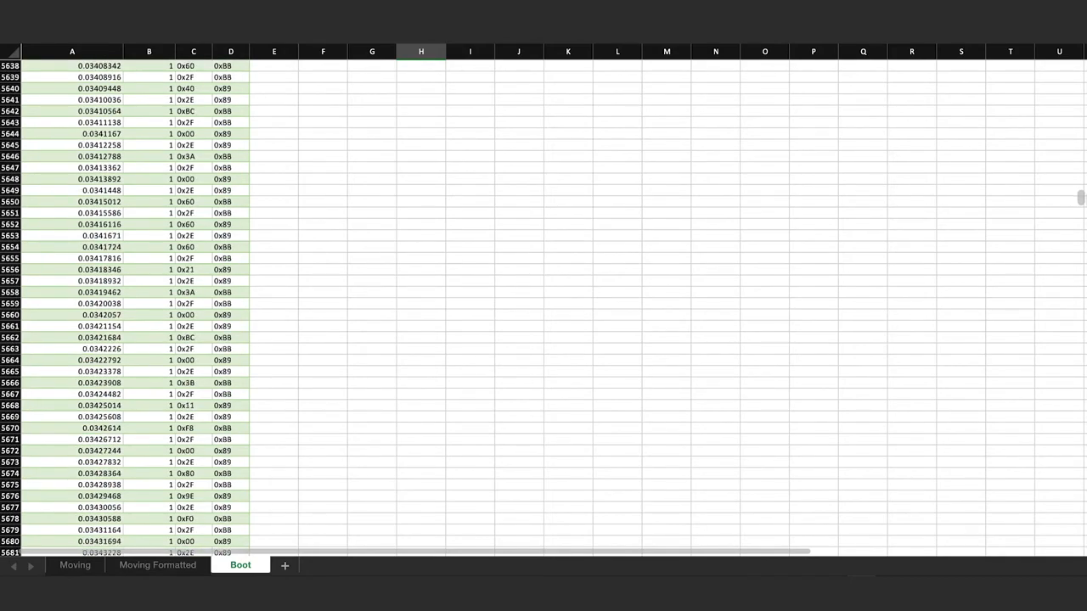
scroll("down", 3)
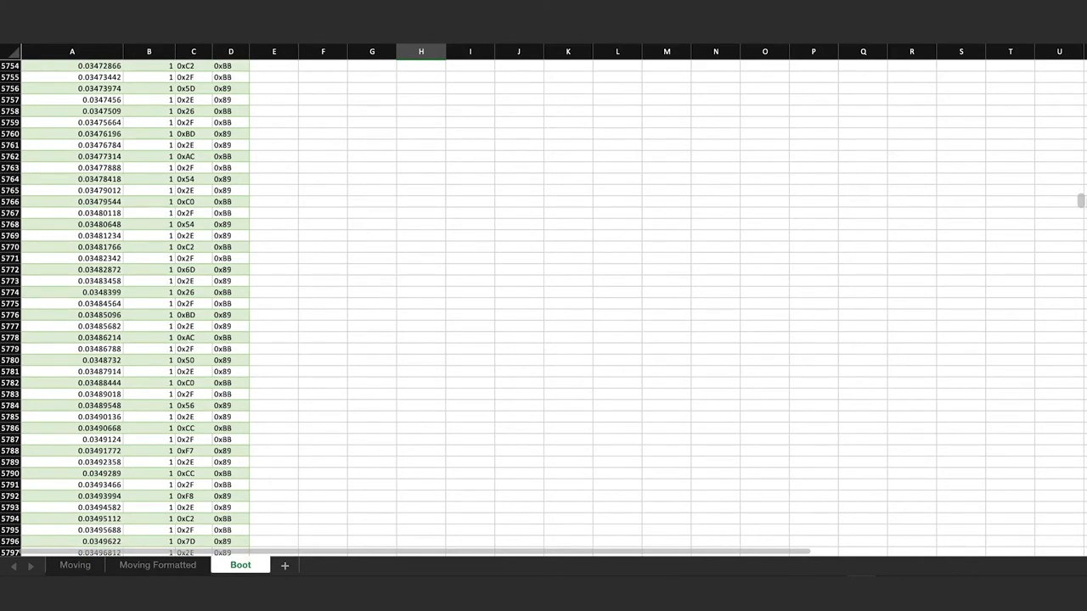
scroll("down", 3)
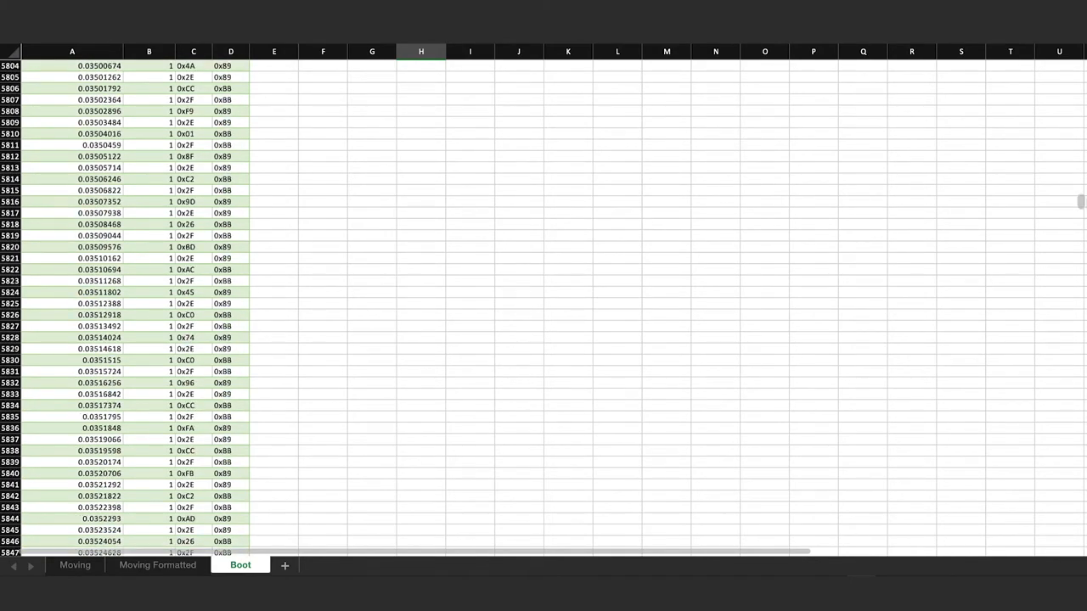
scroll("down", 3)
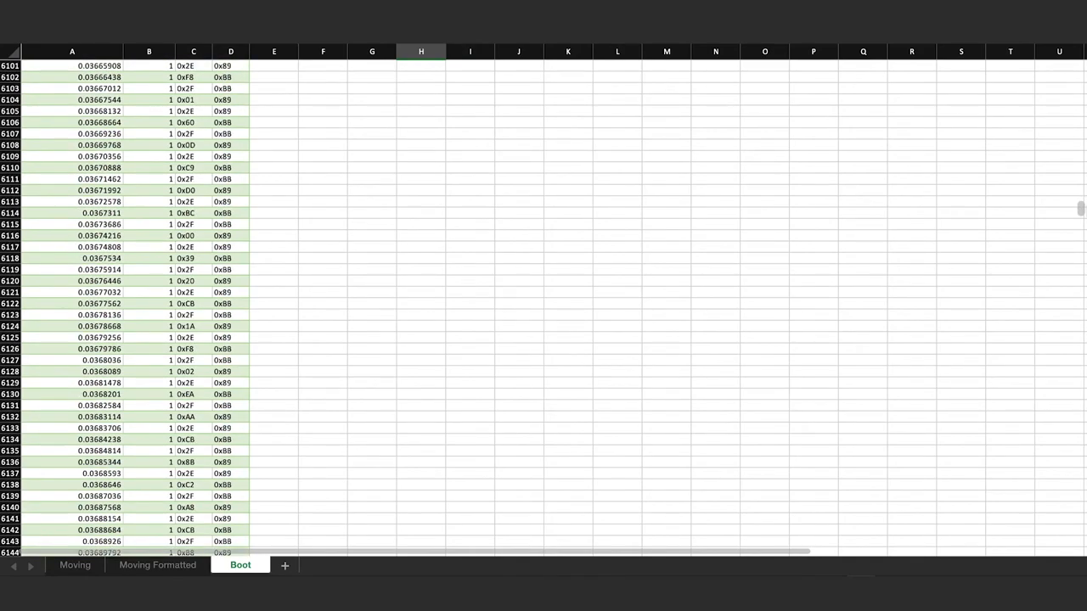
scroll("down", 3)
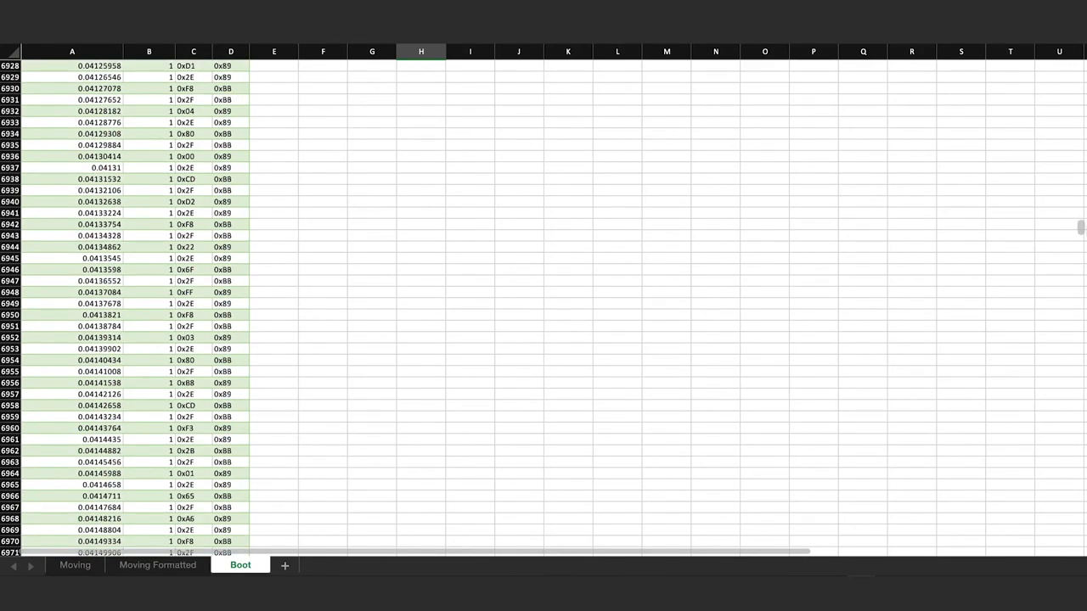
scroll("down", 3)
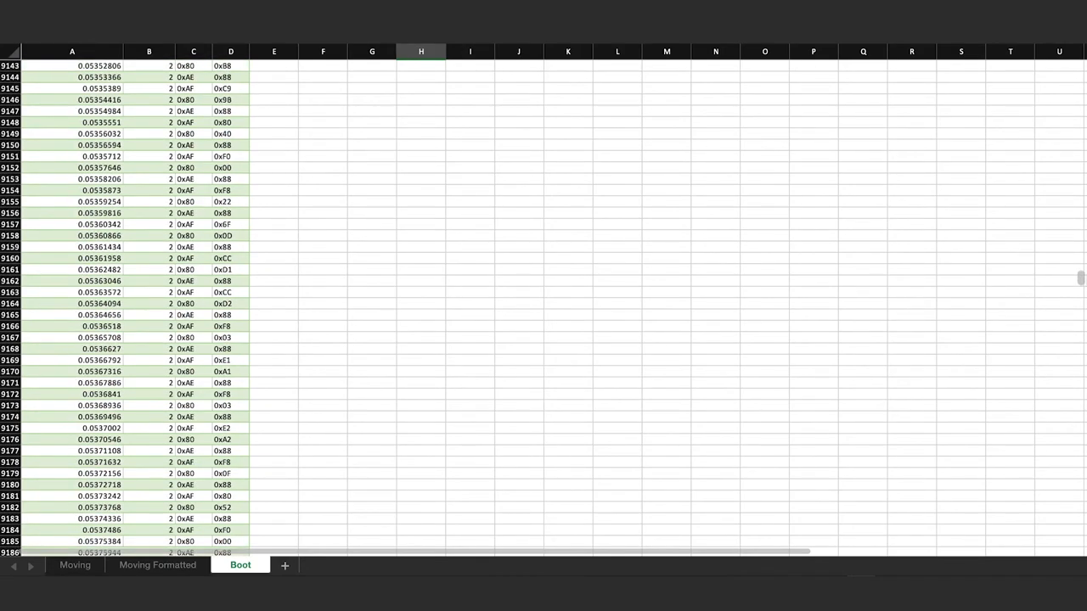
scroll("down", 3)
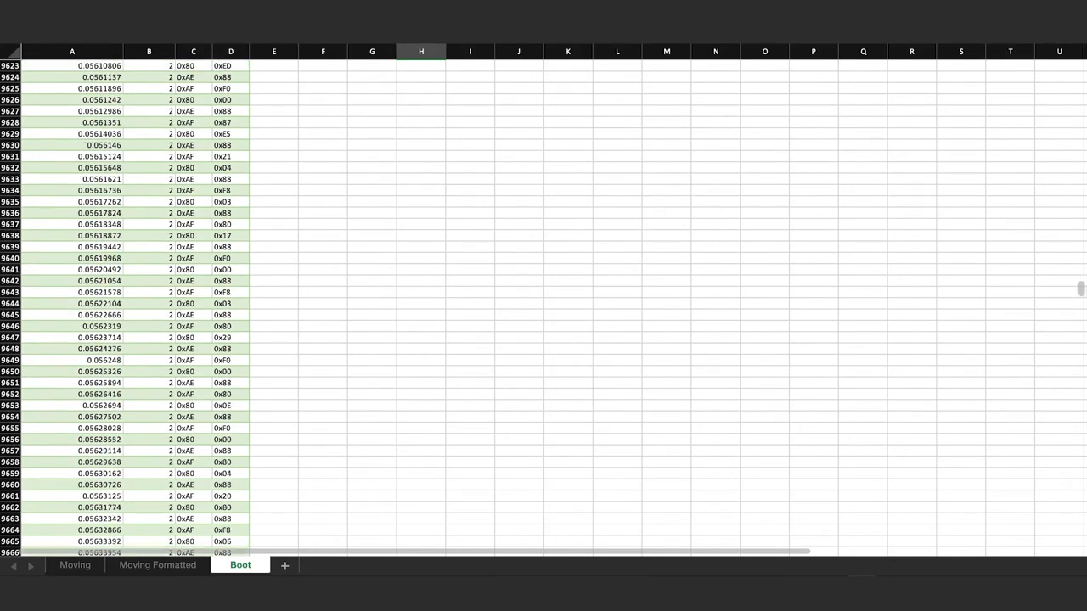
scroll("down", 3)
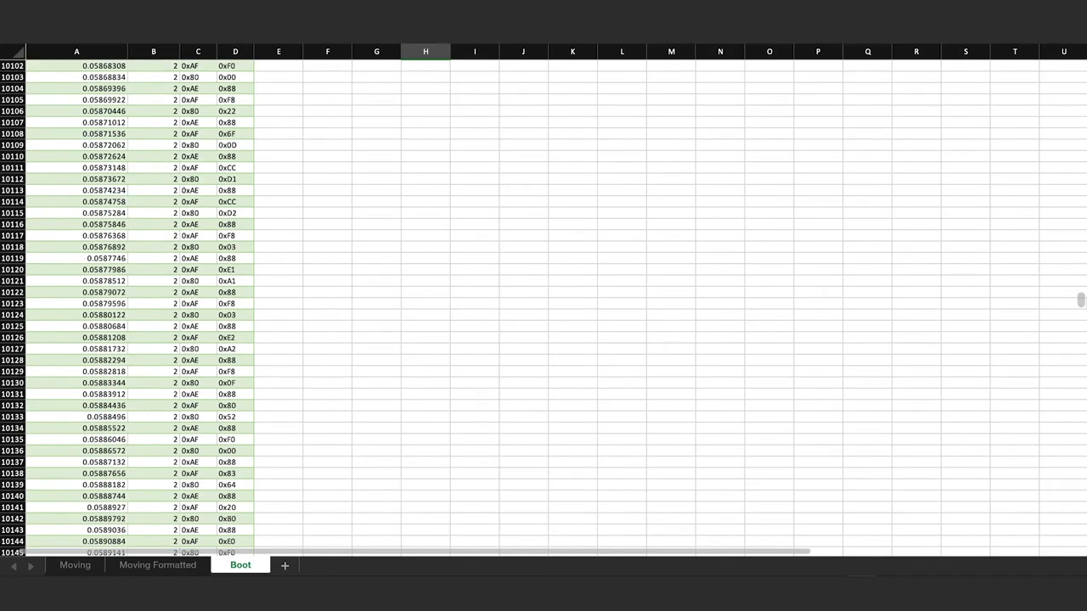
scroll("down", 3)
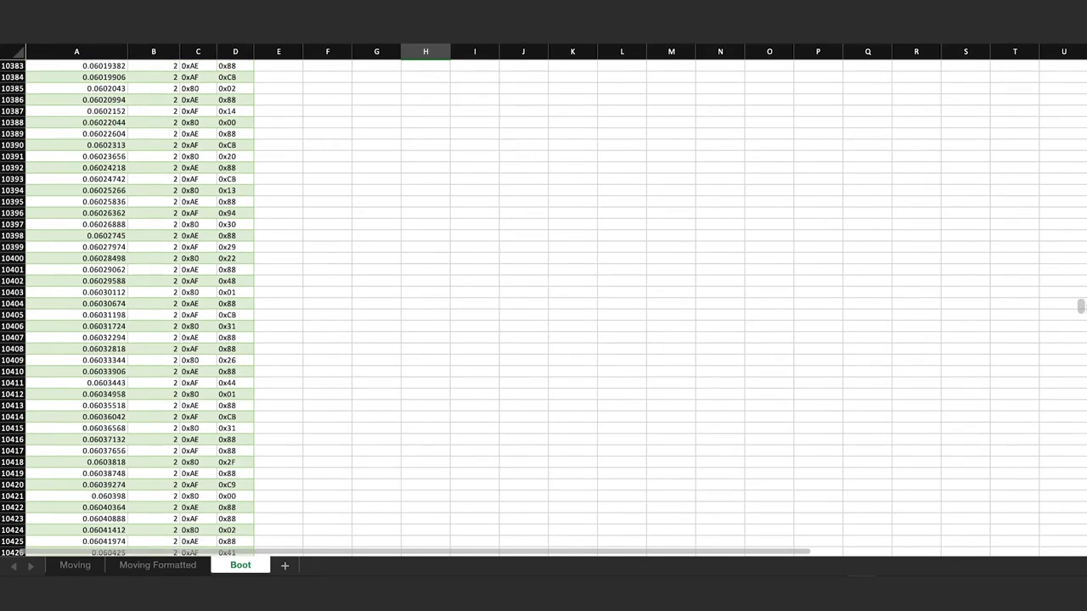
scroll("down", 3)
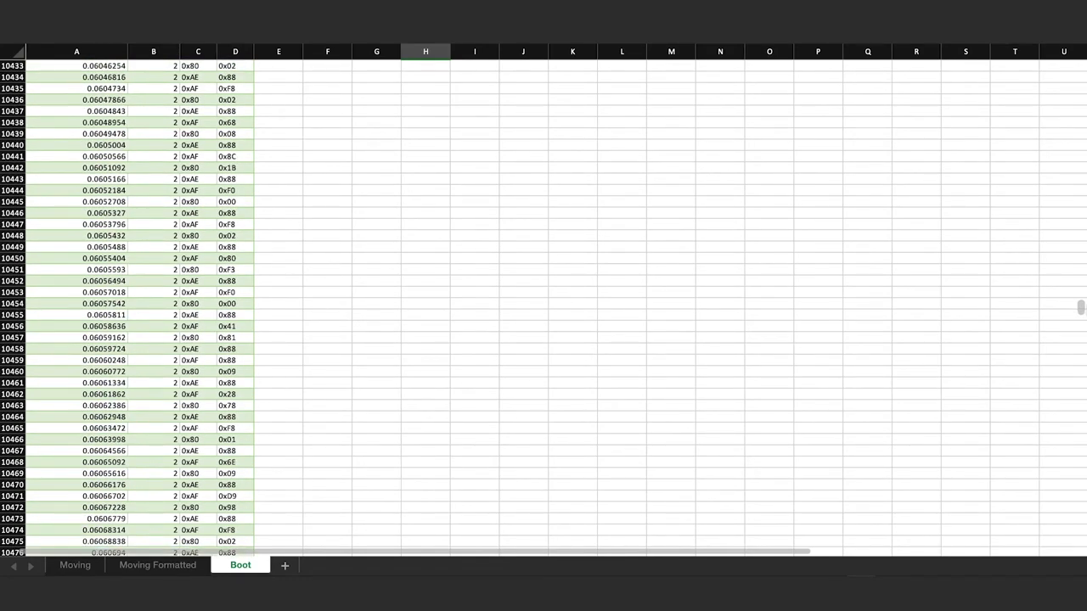
scroll("down", 3)
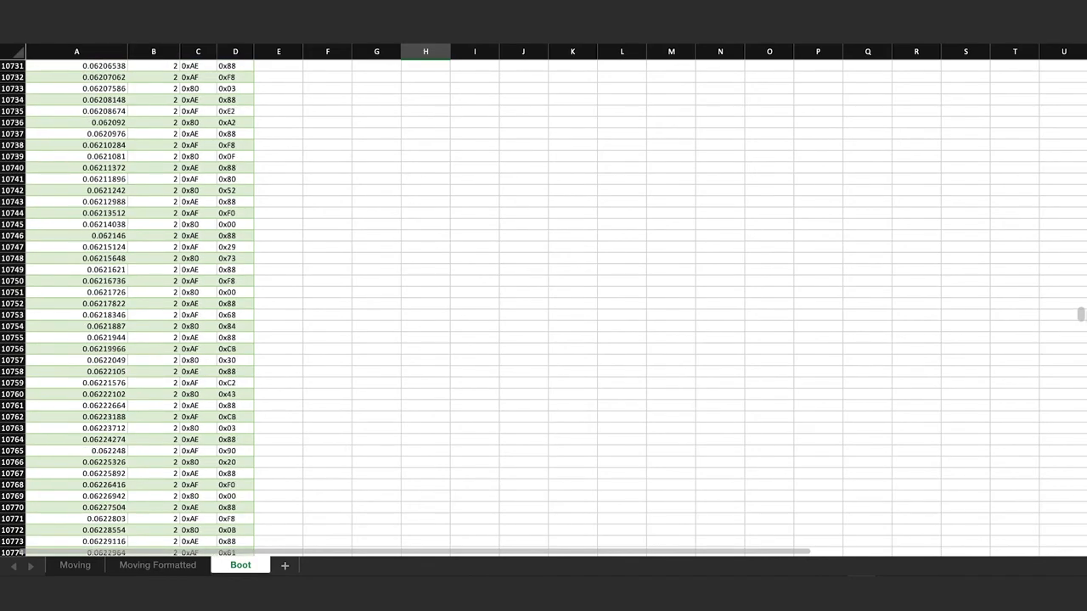
scroll("down", 3)
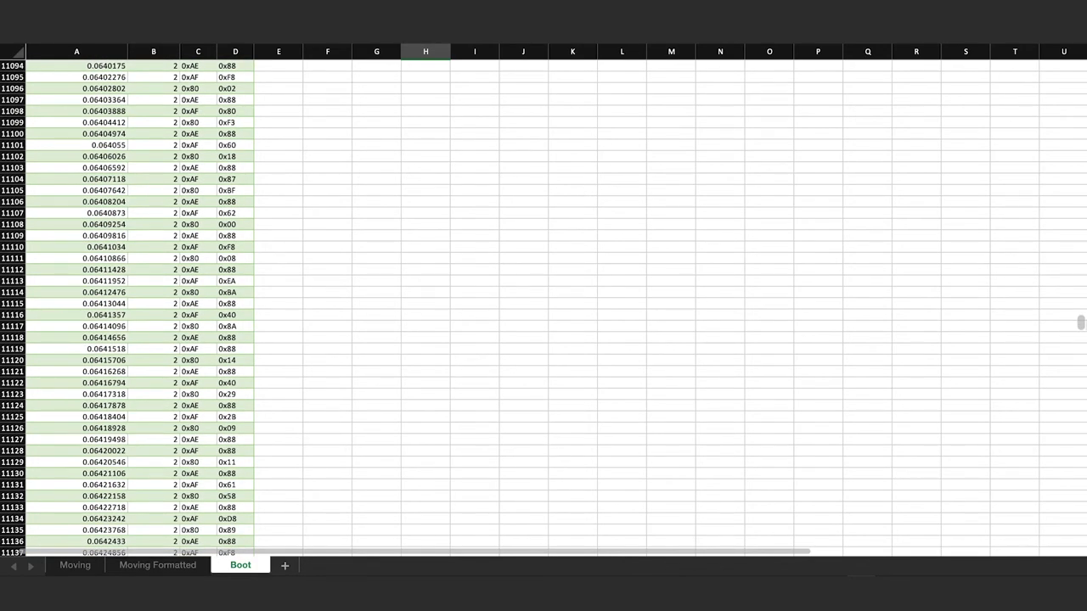
scroll("down", 3)
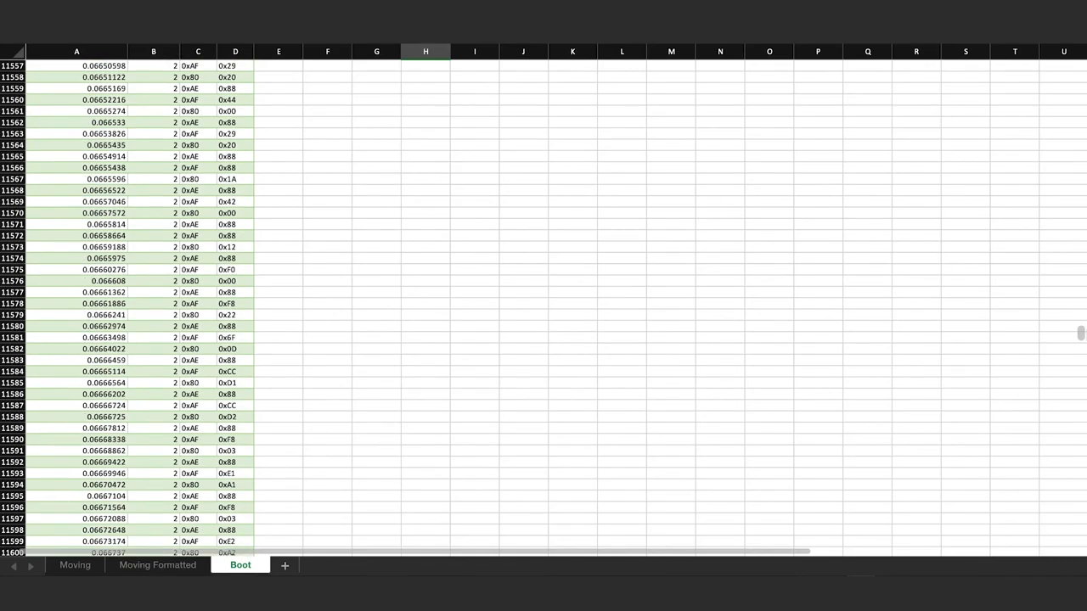
scroll("down", 3)
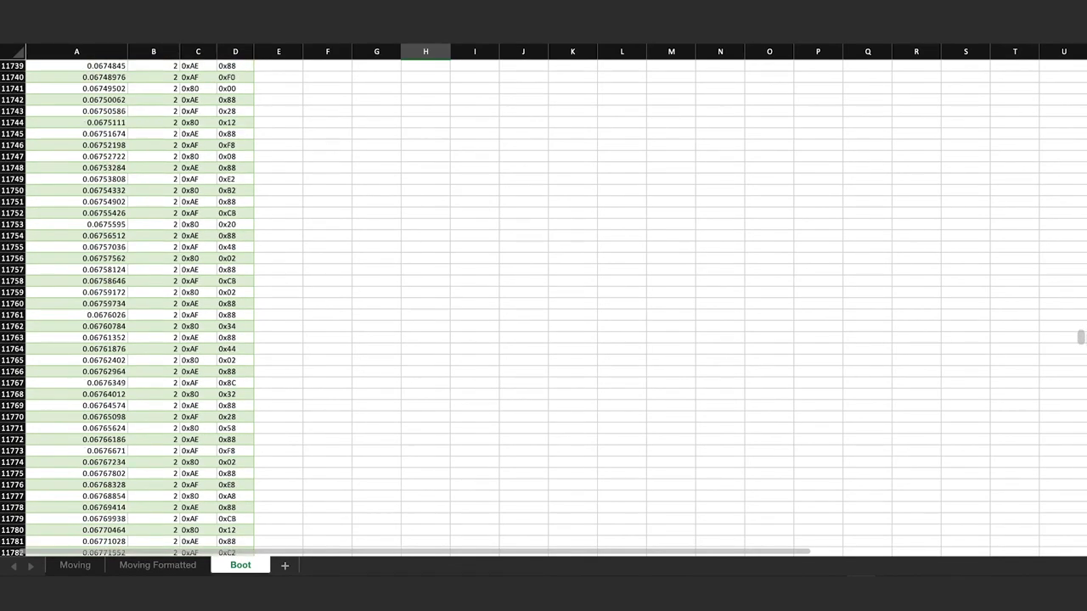
scroll("down", 3)
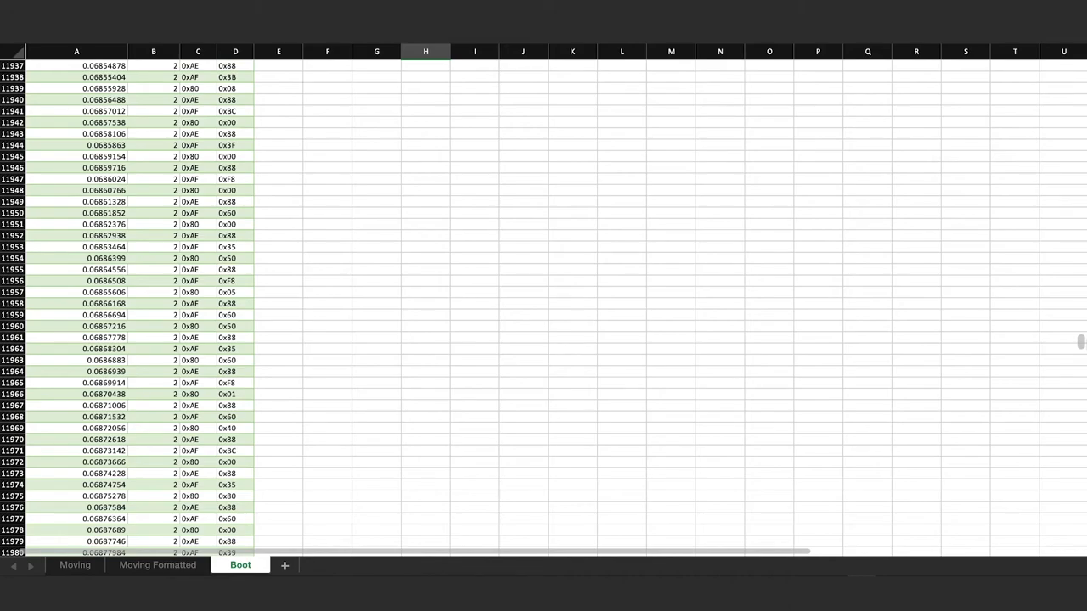
scroll("down", 3)
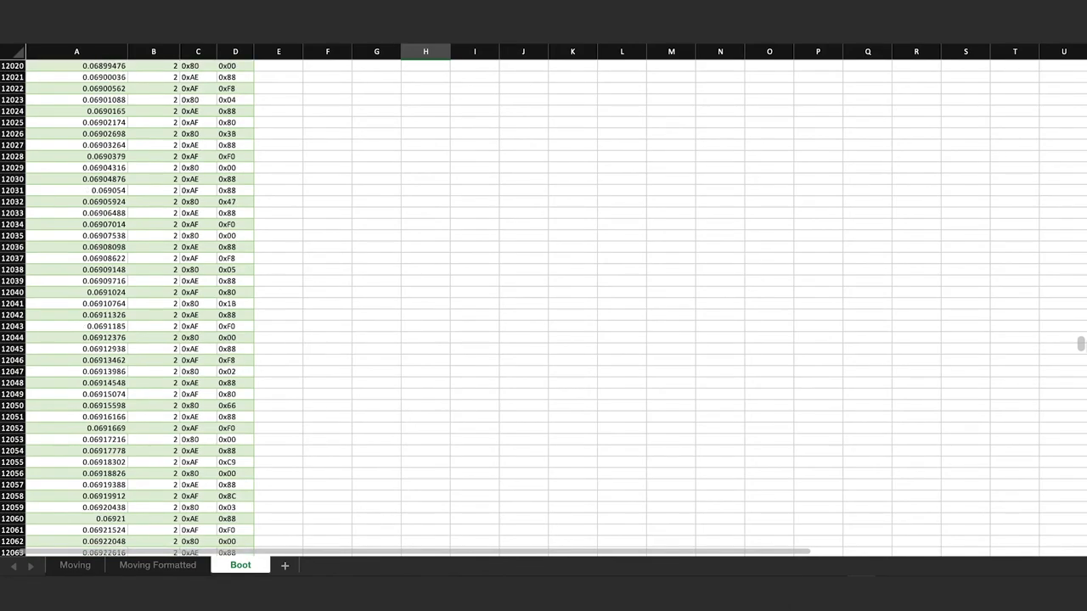
- Return via Moving Formatted to the Moving sheet of raw packets
left_click(156, 564)
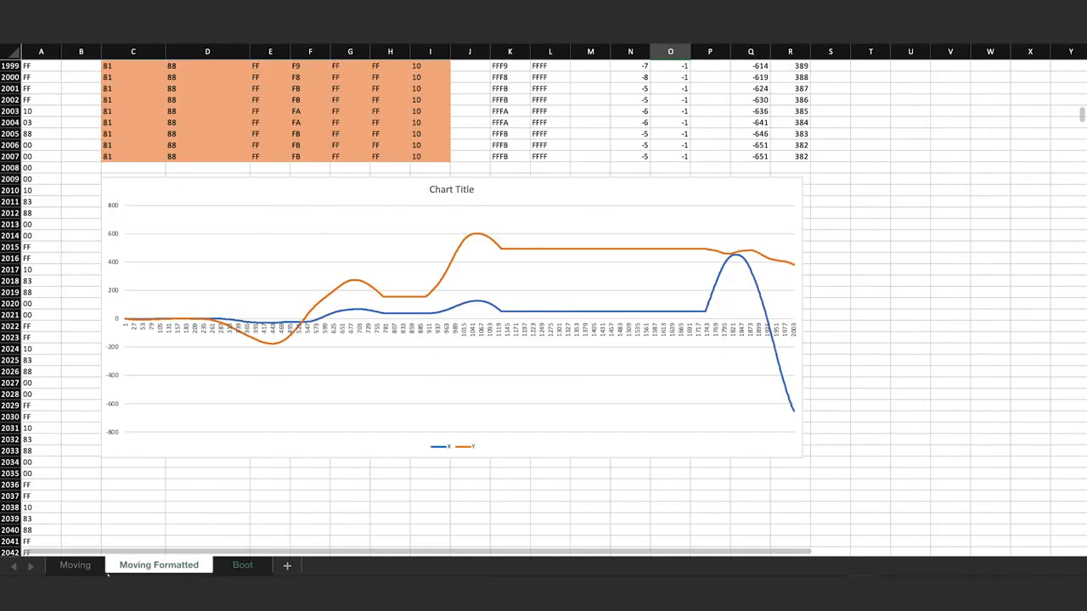
left_click(75, 564)
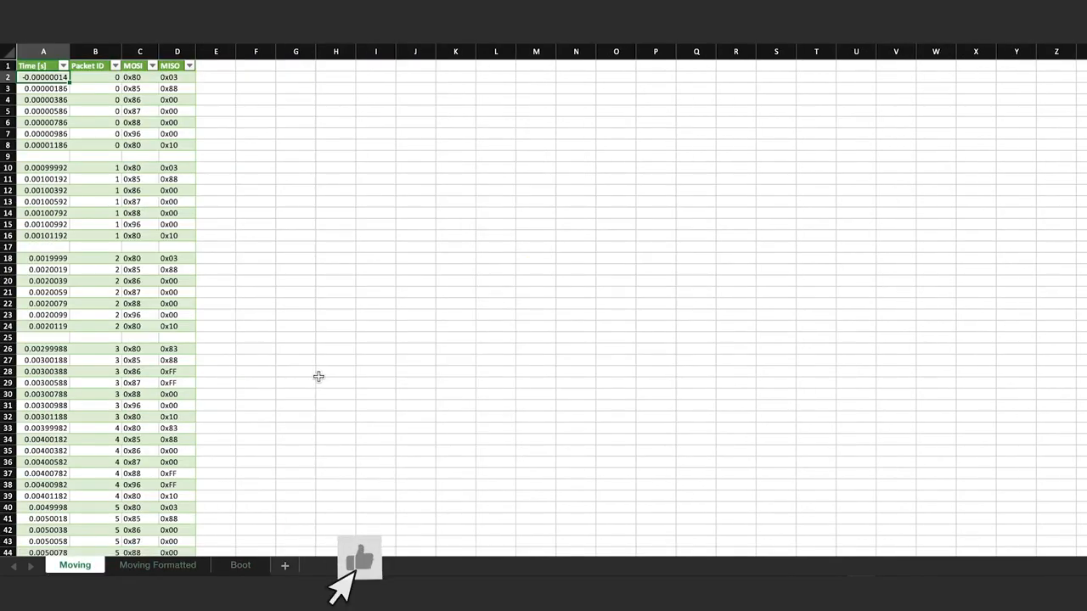